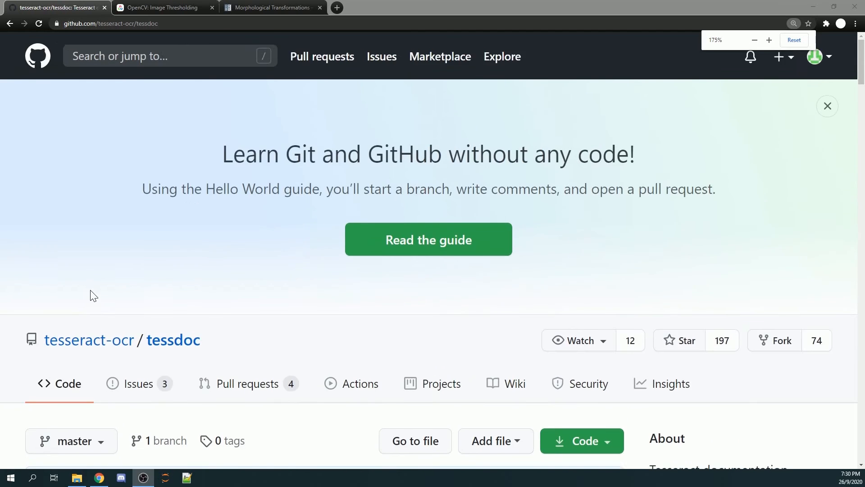
Scroll down the tesseract-ocr/tessdoc page toward the Windows installer links.
scroll(down, 3)
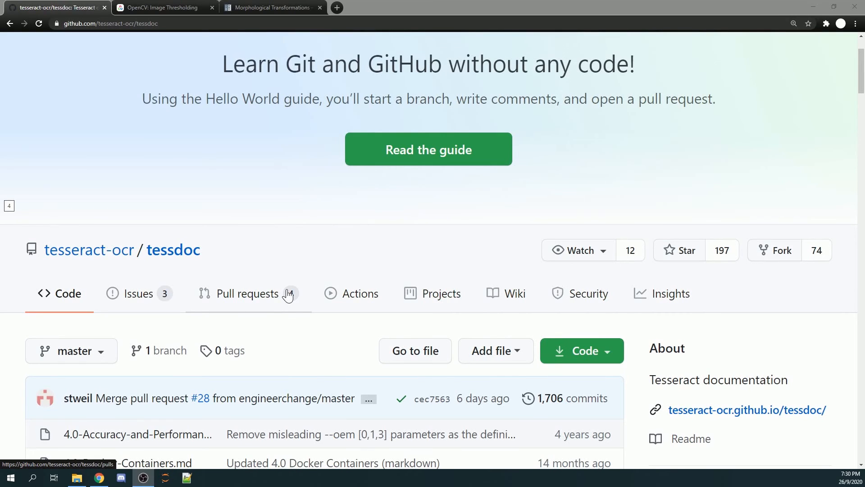
scroll(down, 3)
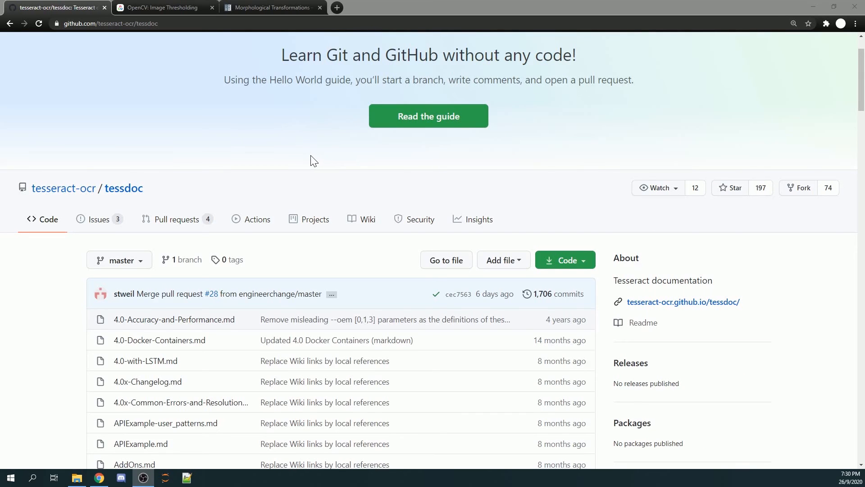
scroll(down, 3)
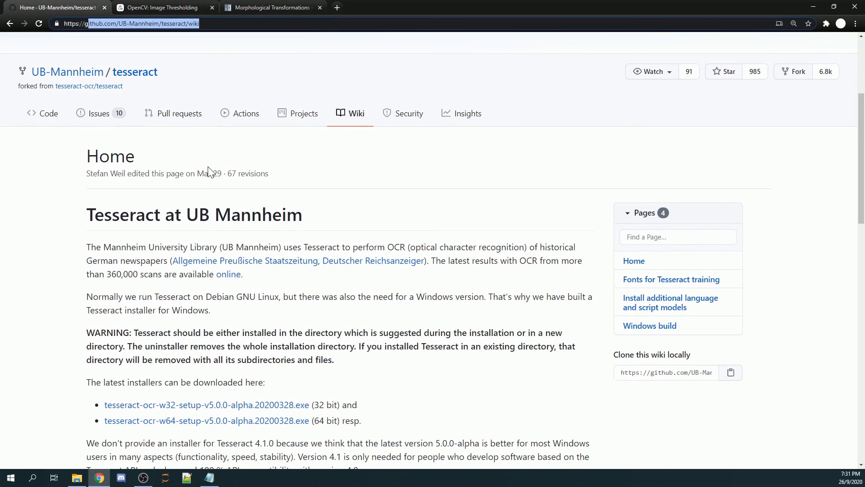
Download the tesseract-ocr-w64-setup v5.0.0-alpha installer from the latest installers list.
scroll(down, 3)
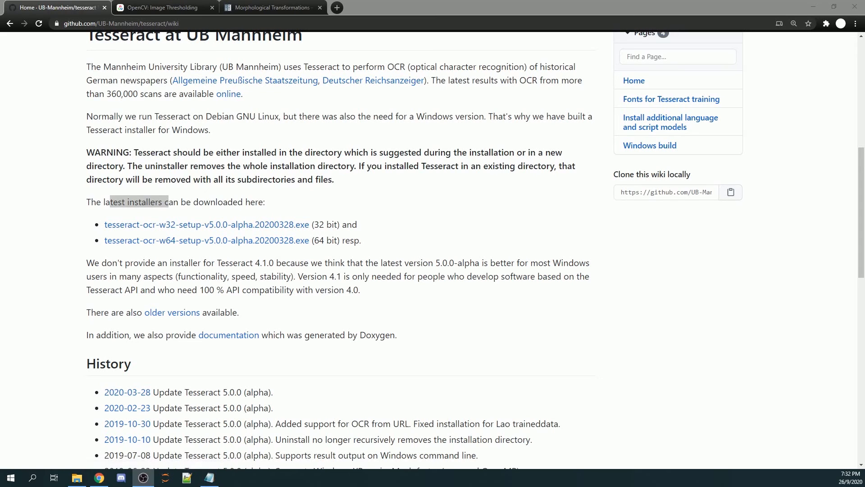
double_click(323, 240)
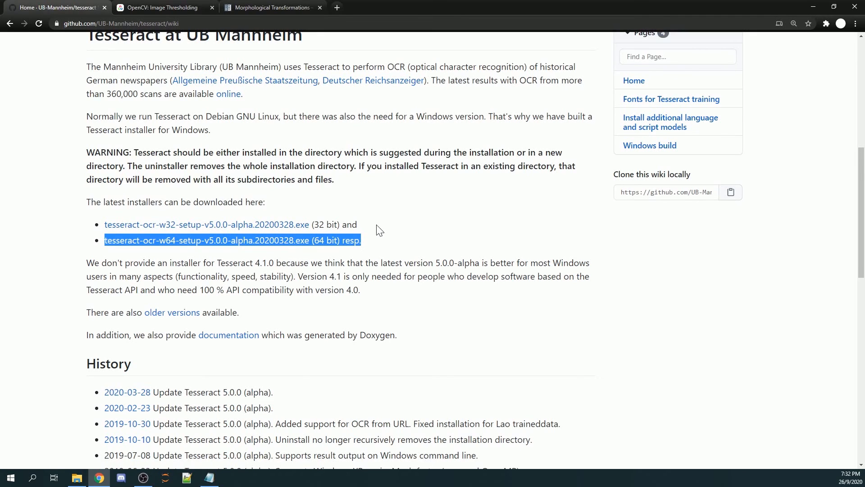
mouse_move(384, 237)
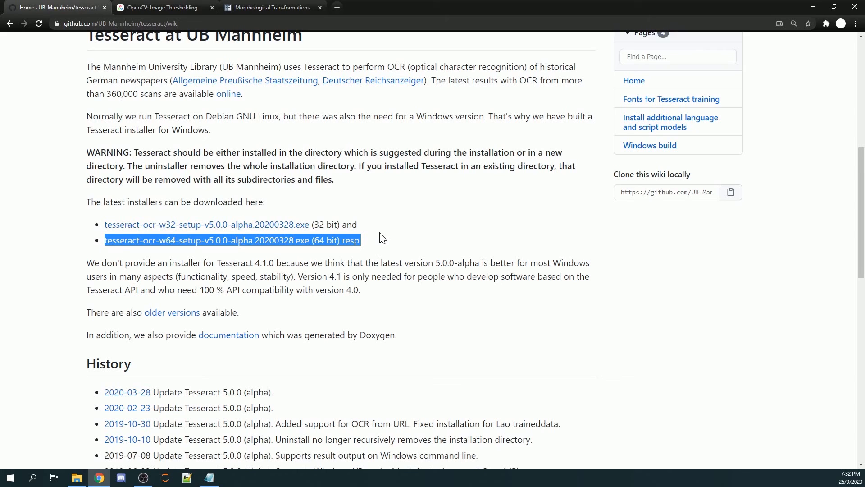
mouse_move(376, 237)
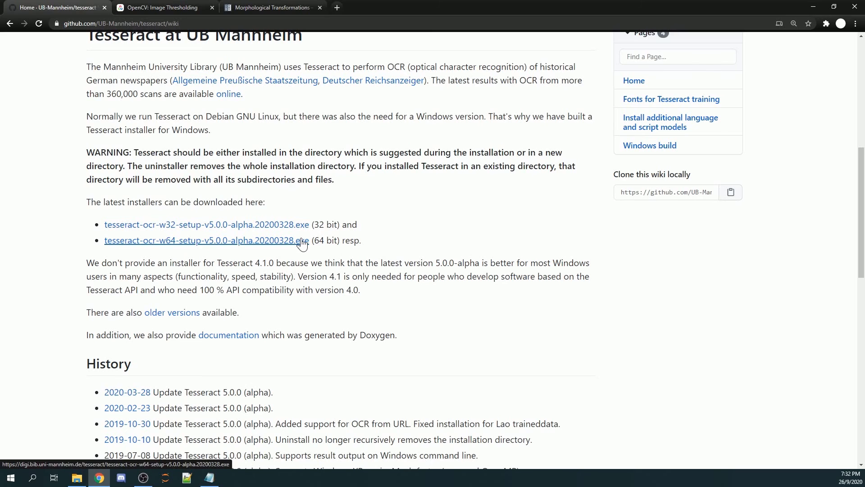
click(207, 240)
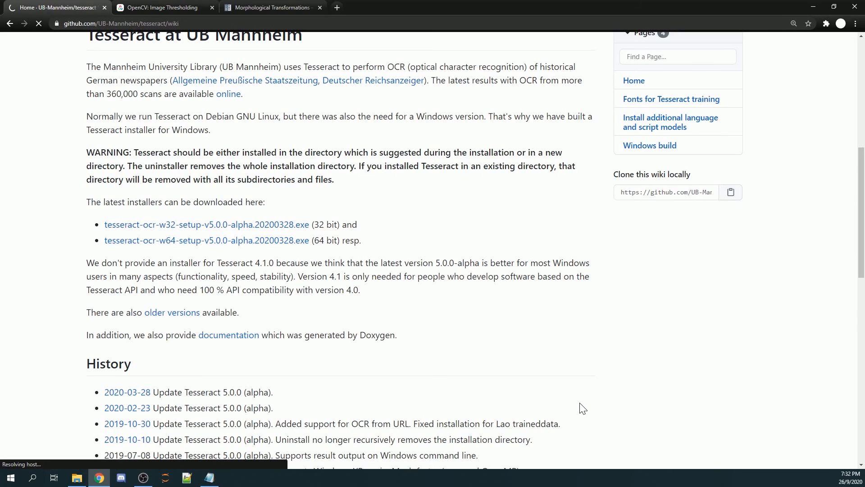
mouse_move(576, 403)
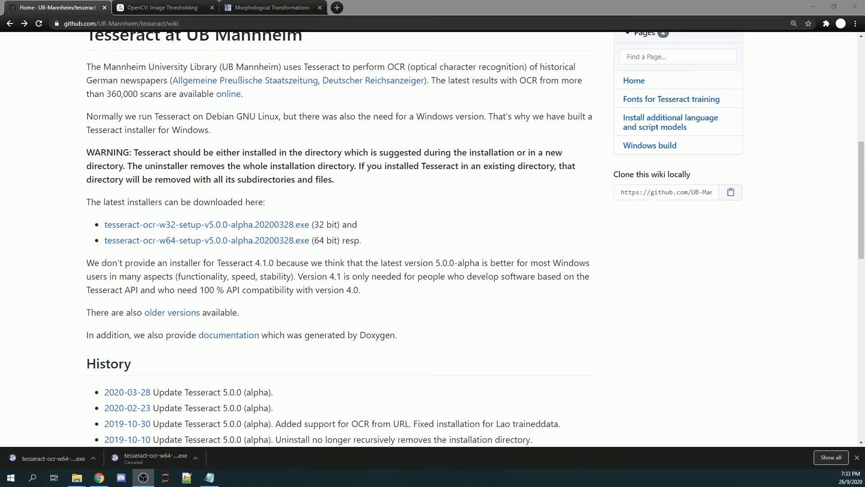
mouse_move(76, 477)
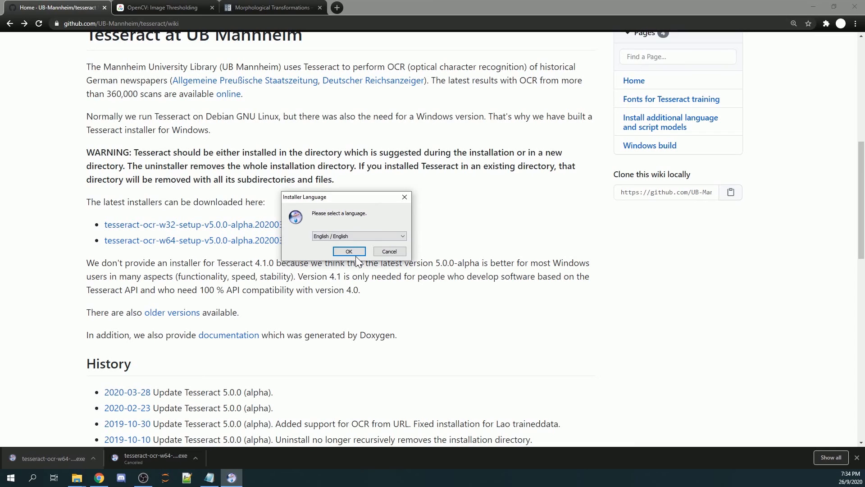
Accept English, the Apache license, all-users install and the default install folder.
click(348, 252)
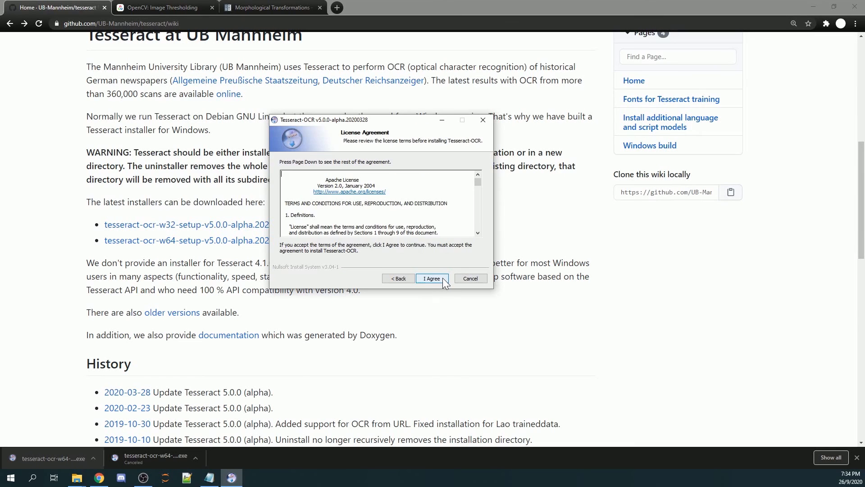
click(431, 278)
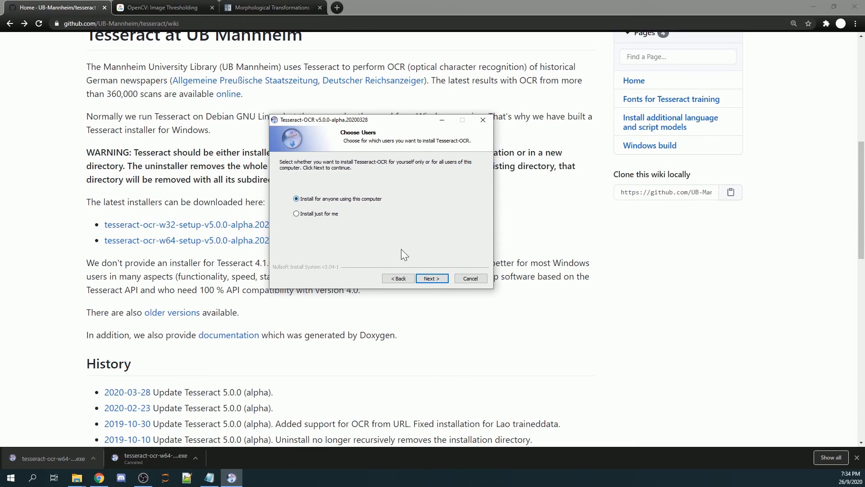
click(432, 279)
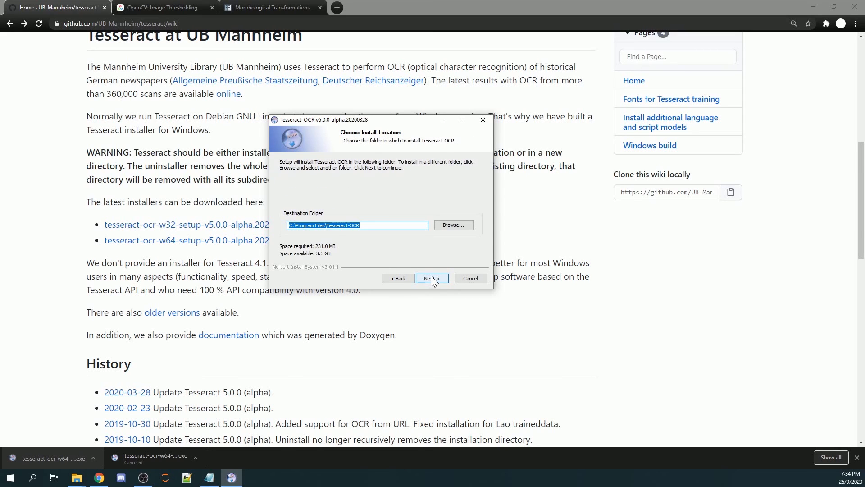
click(431, 278)
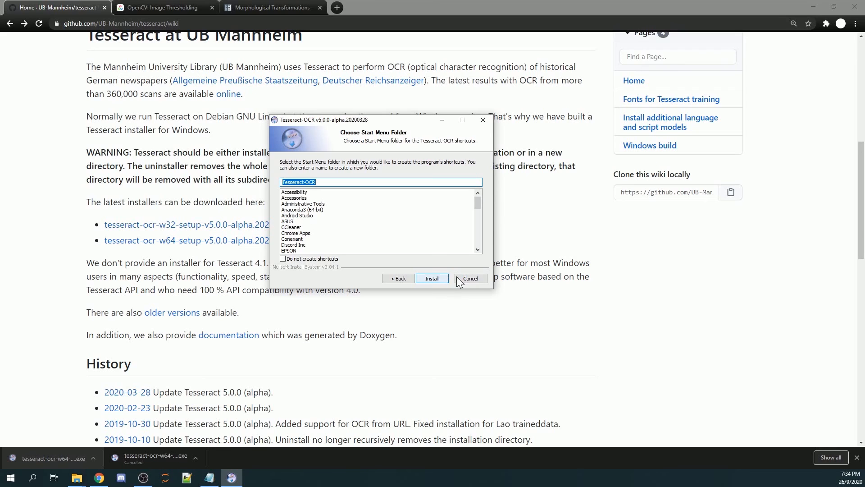
mouse_move(483, 120)
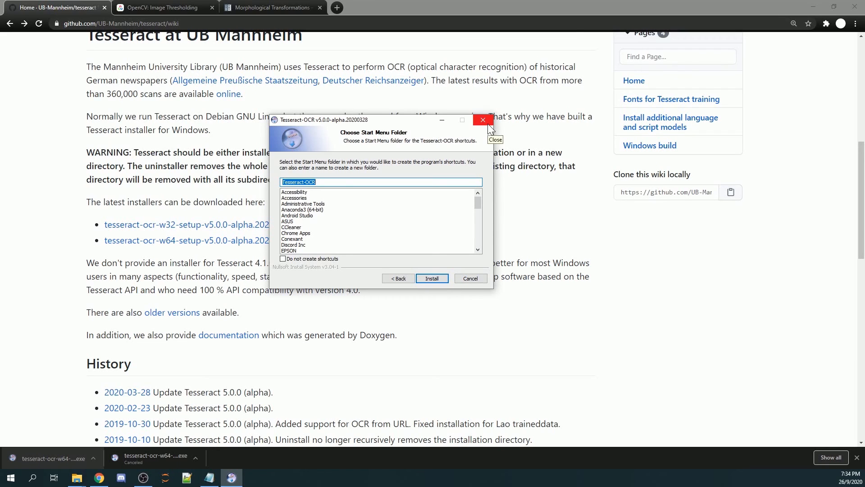
mouse_move(491, 126)
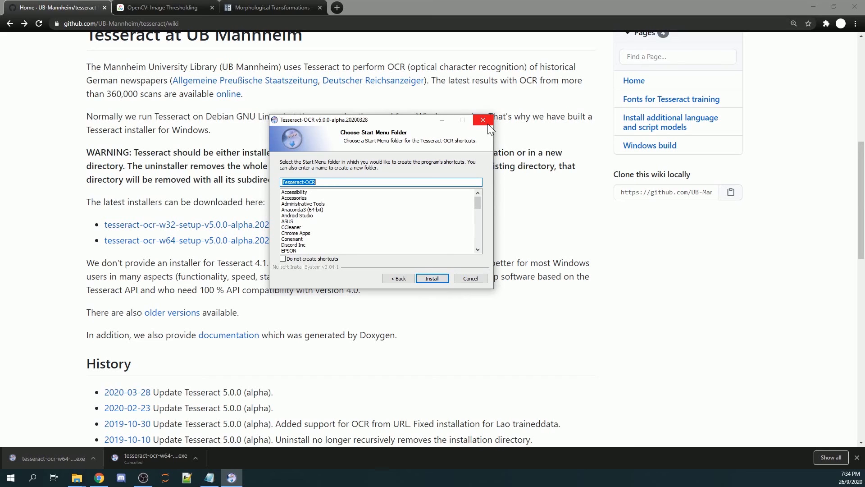
Quit the Tesseract setup at the Start Menu folder page and confirm.
click(482, 120)
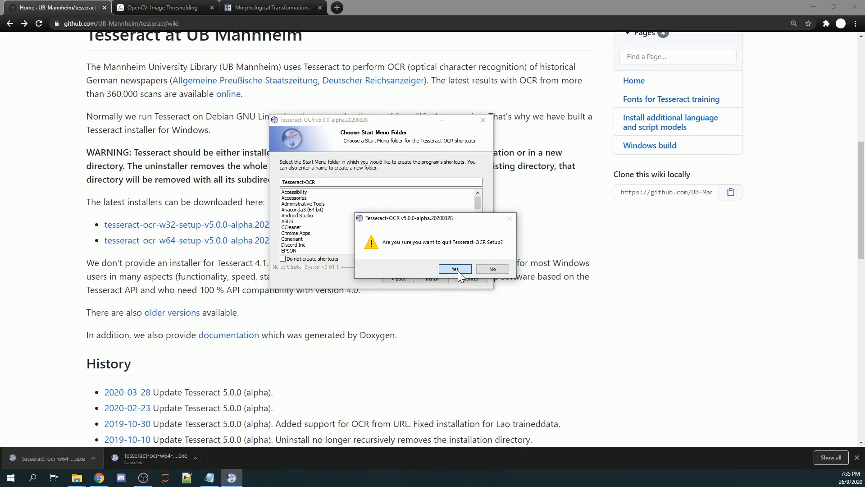
click(453, 270)
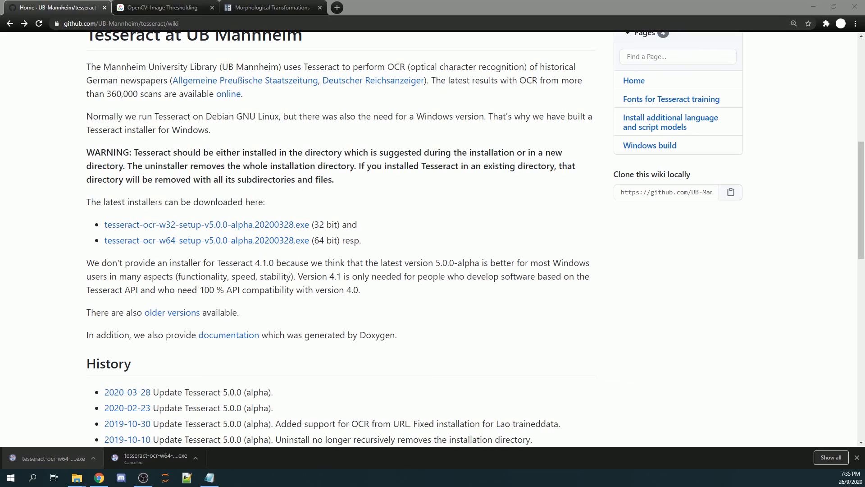
Compose 'pip install pytesseract' in a new Anaconda Prompt, then close it without running.
click(232, 477)
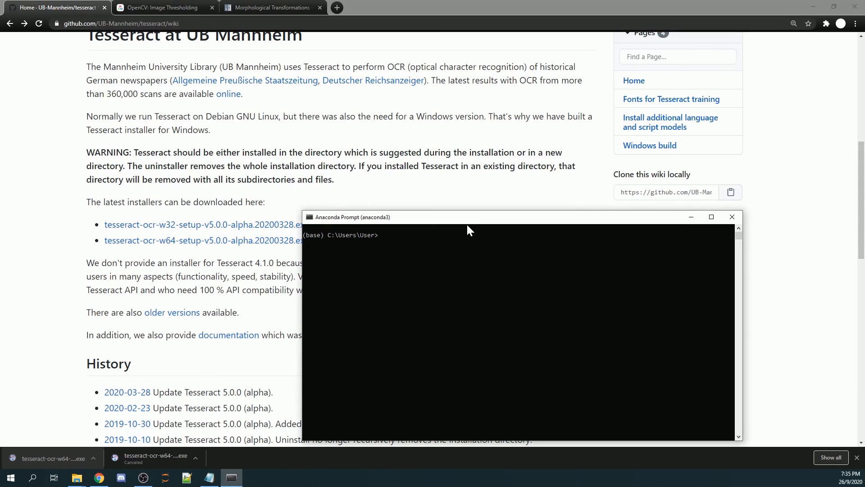
text(pip install pytesseract)
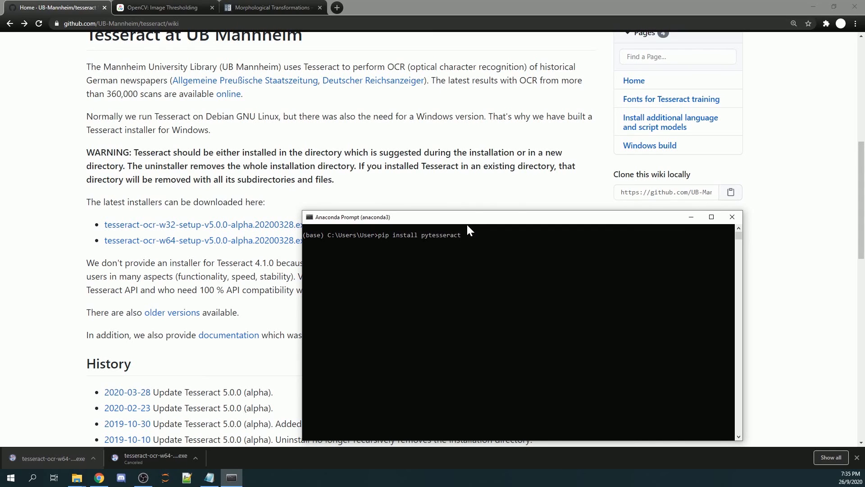
mouse_move(469, 235)
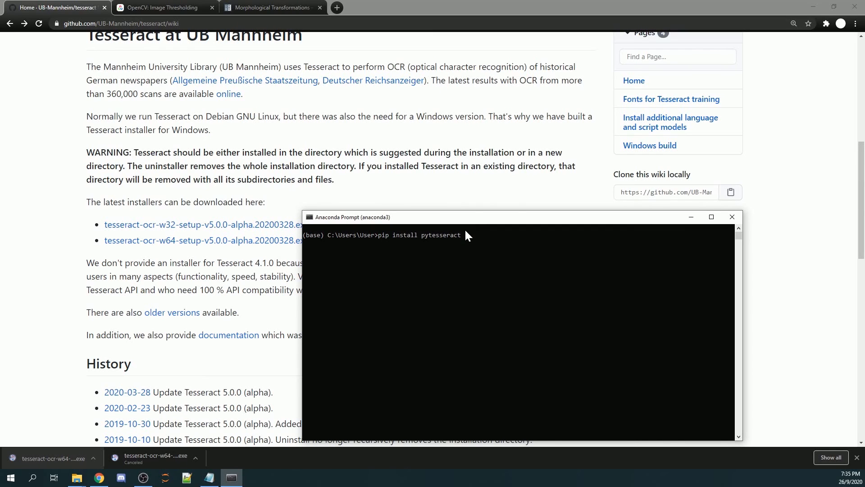
mouse_move(493, 247)
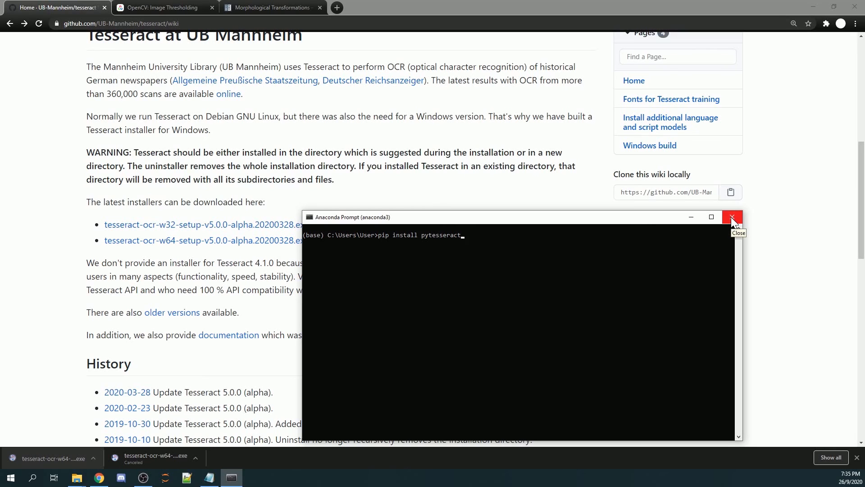
click(732, 216)
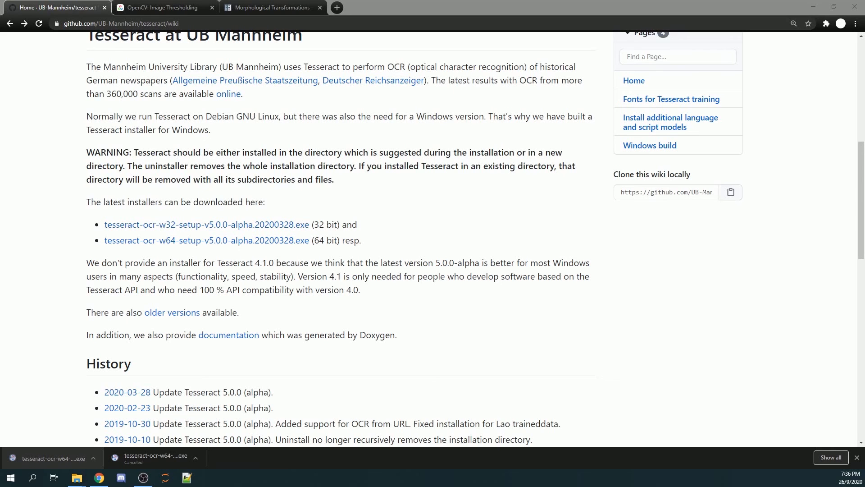
Switch to Spyder showing the Tesseract_tut.py script.
click(208, 478)
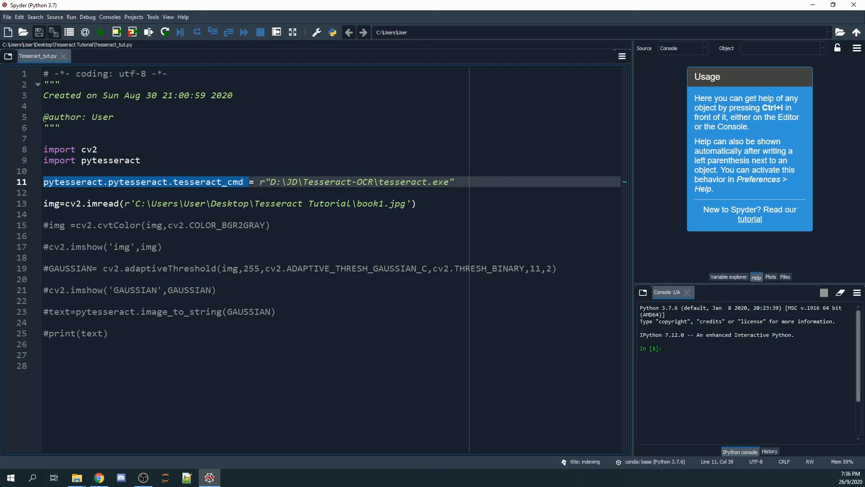
Copy the Tesseract-OCR folder path from File Explorer for the tesseract_cmd line.
click(454, 181)
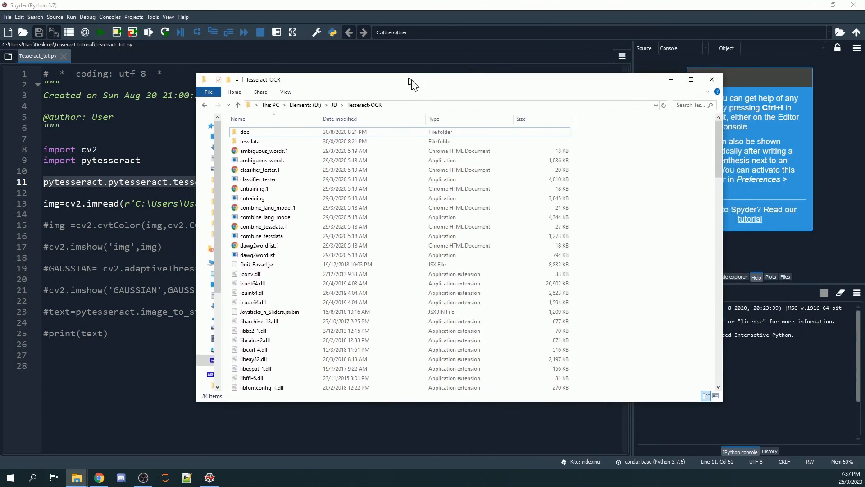
click(335, 291)
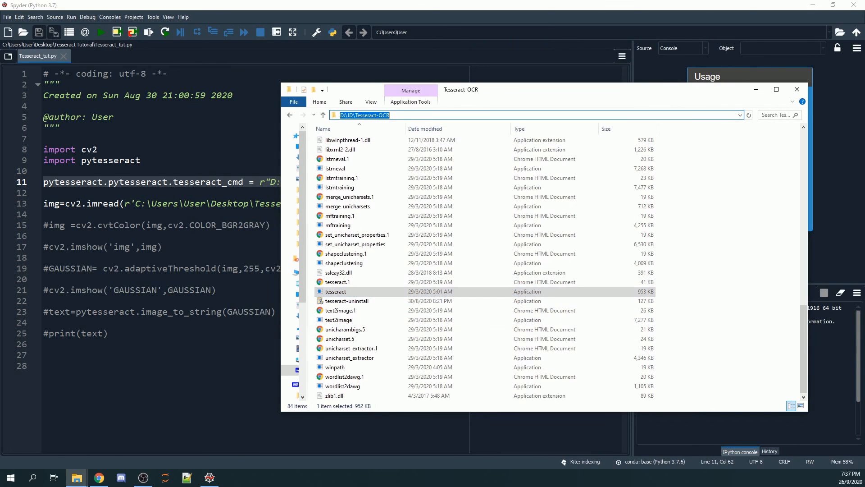
mouse_move(358, 189)
text(\tesseract.exe)
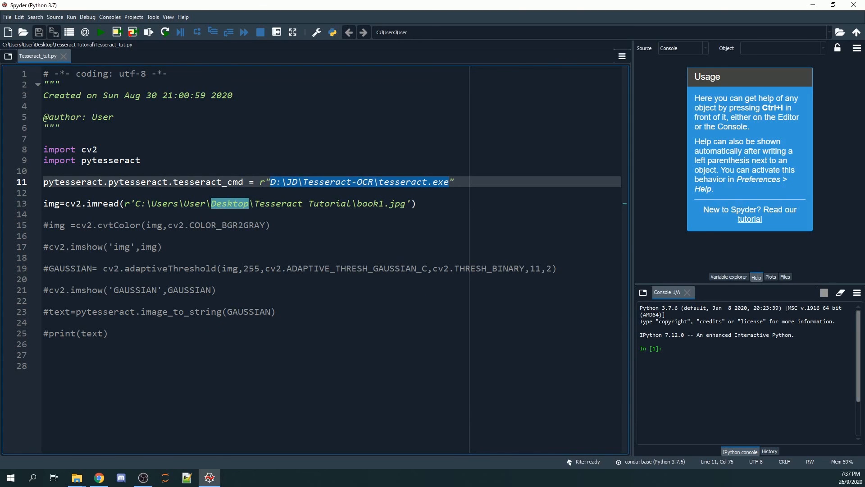
click(452, 181)
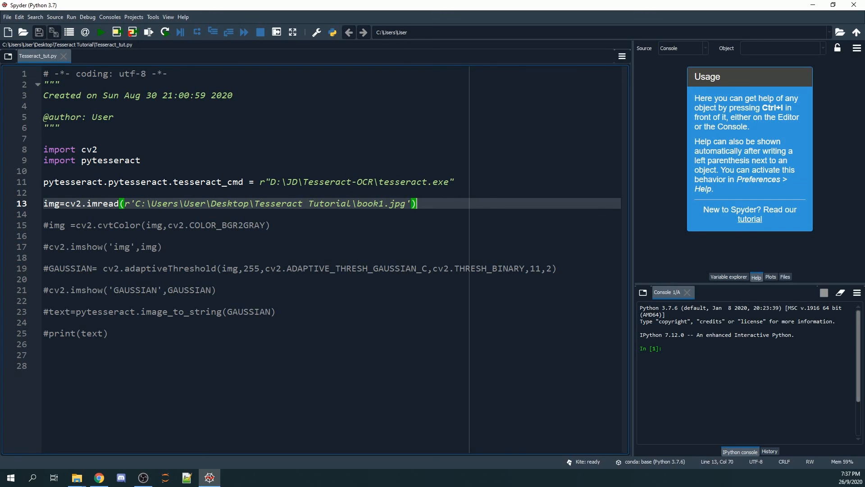
Uncomment cv2.imshow('img',img) and run the script to display the book page.
click(123, 203)
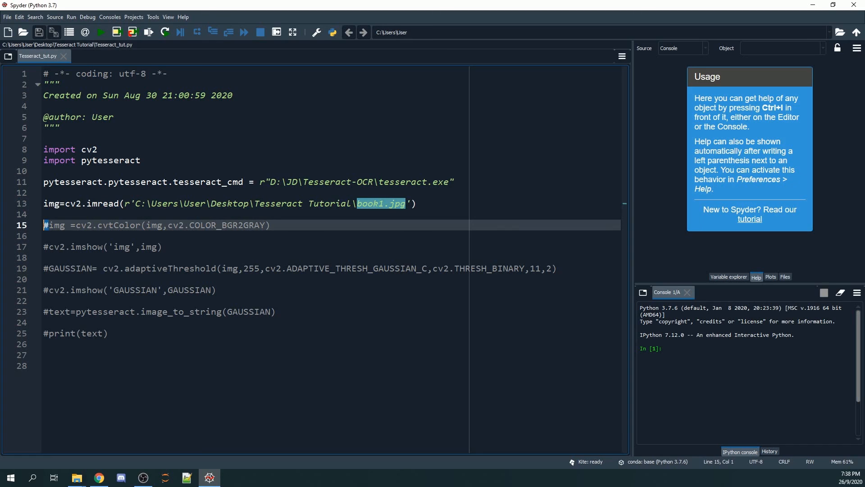
click(109, 247)
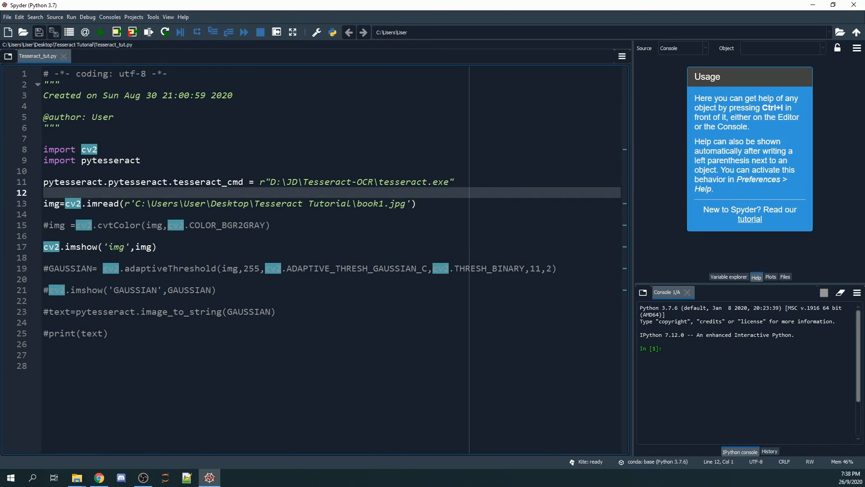
click(101, 32)
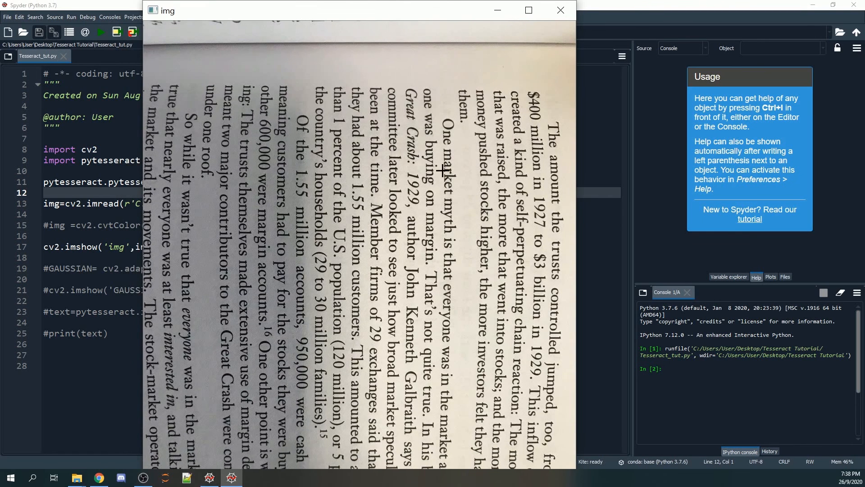
mouse_move(153, 77)
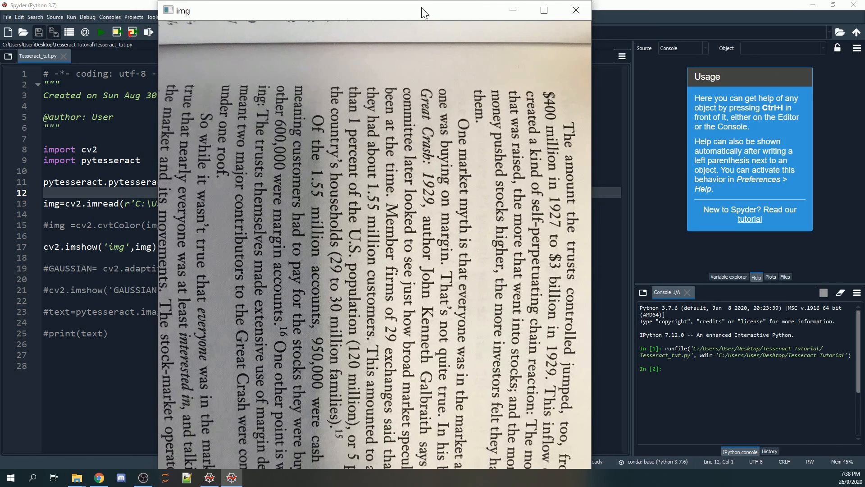
mouse_move(582, 220)
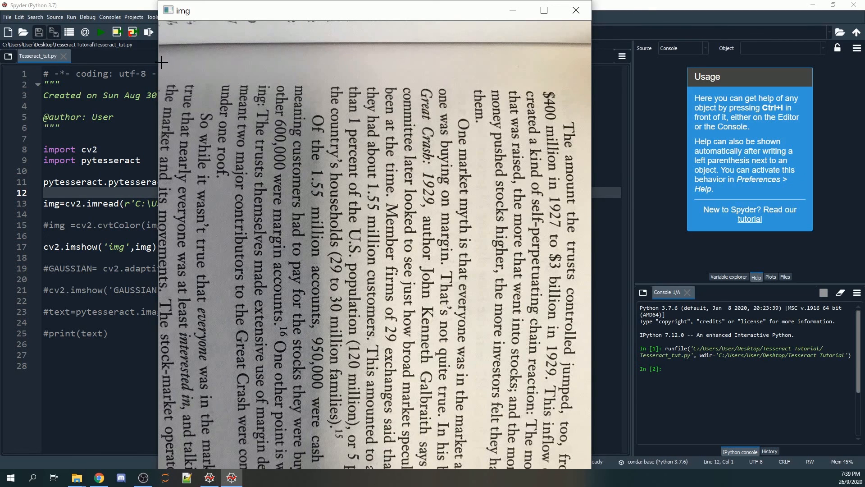
mouse_move(358, 479)
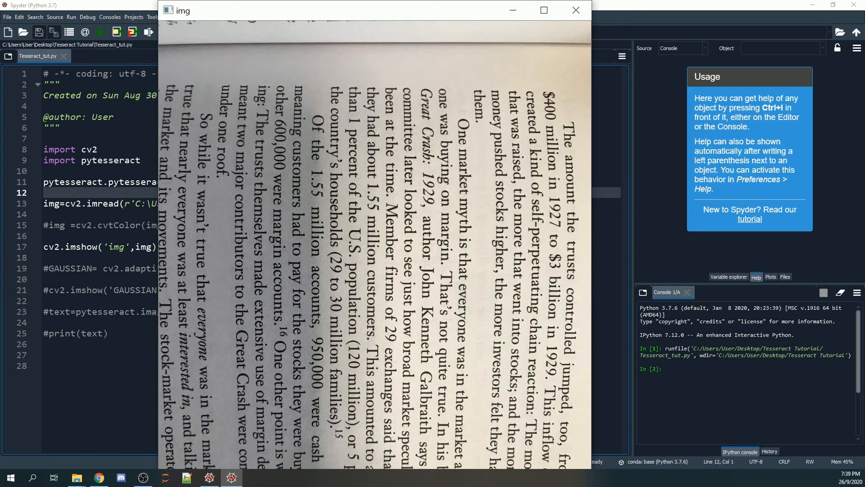
Close the displayed page image window before enabling the COLOR_BGR2GRAY conversion.
click(576, 10)
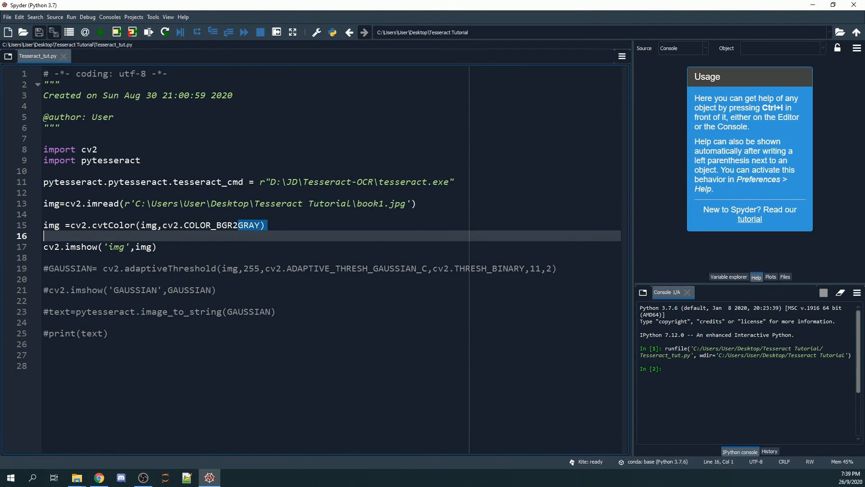
Rerun to view the grayscale page, close it, and switch to the browser.
click(100, 32)
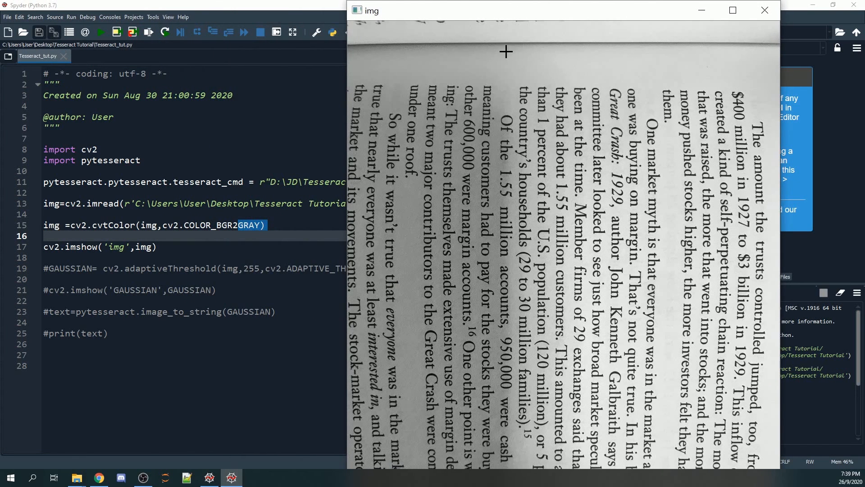
mouse_move(774, 22)
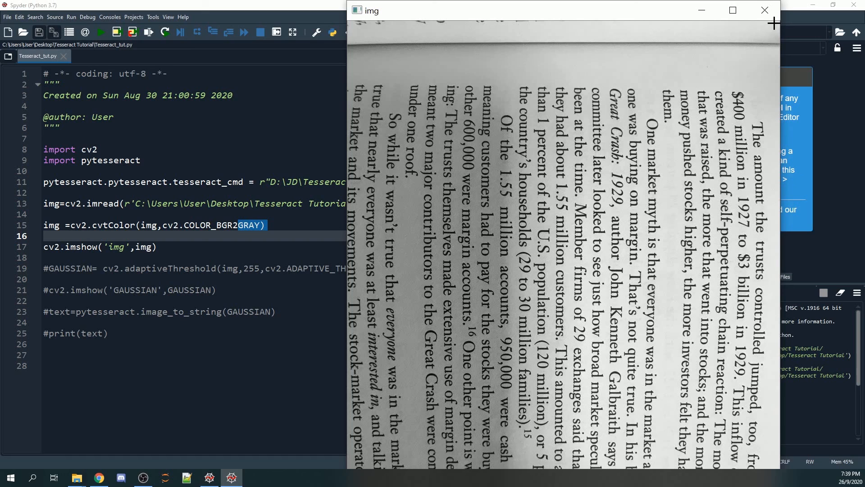
mouse_move(360, 25)
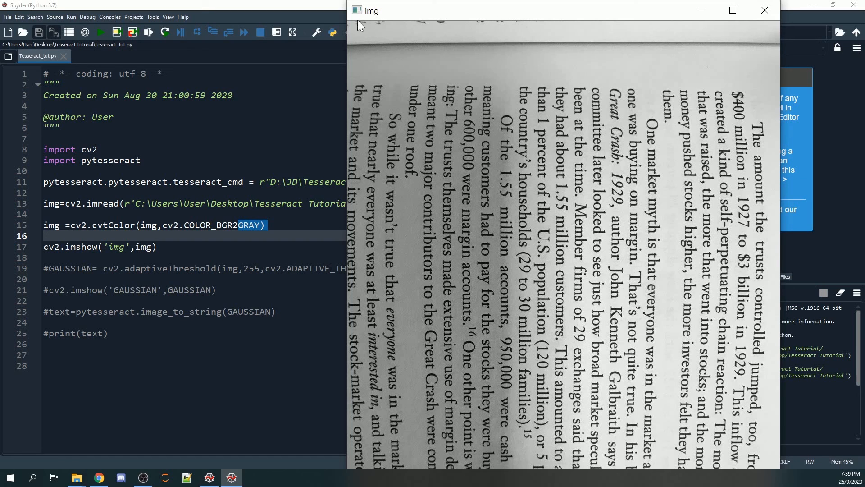
click(765, 10)
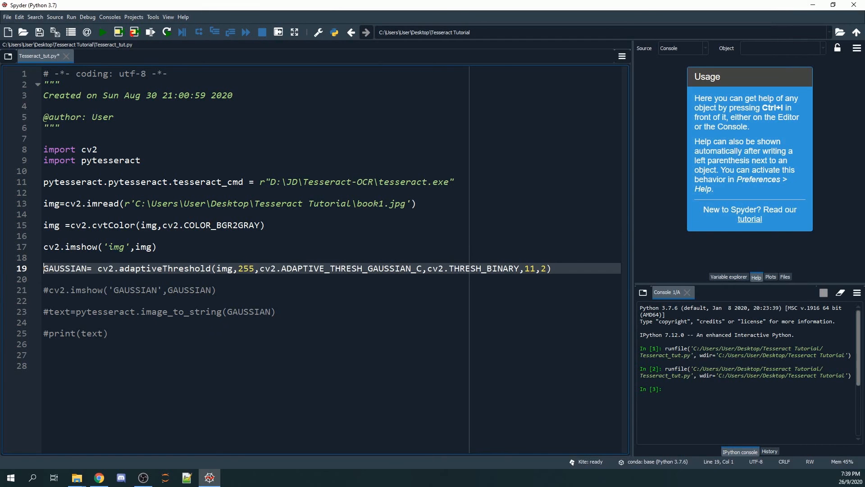
click(98, 477)
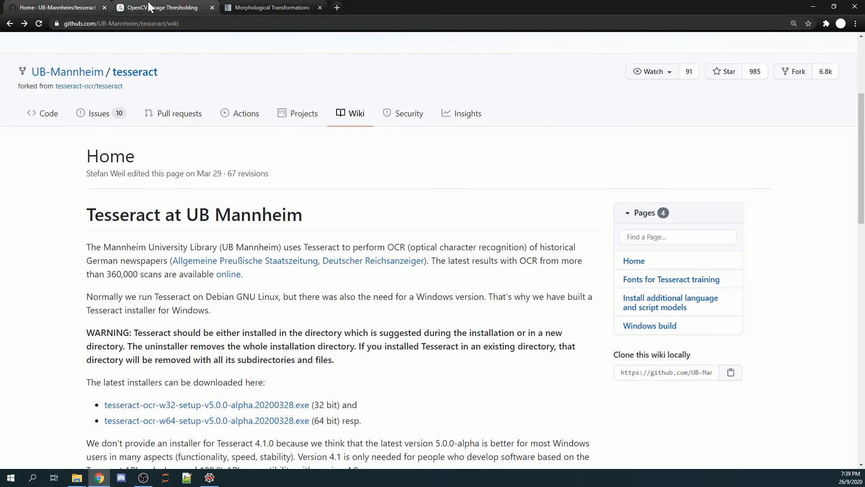
Scroll the OpenCV Image Thresholding tutorial to the adaptive mean and Gaussian result images.
click(160, 7)
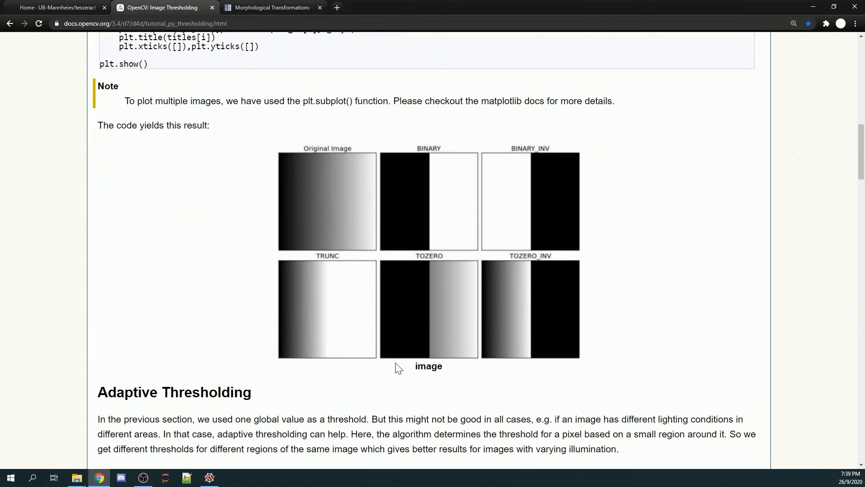
scroll(down, 3)
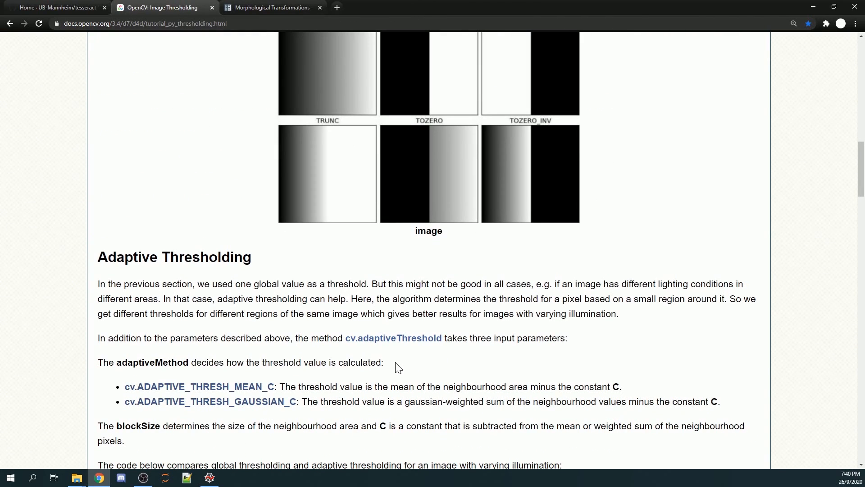
scroll(down, 3)
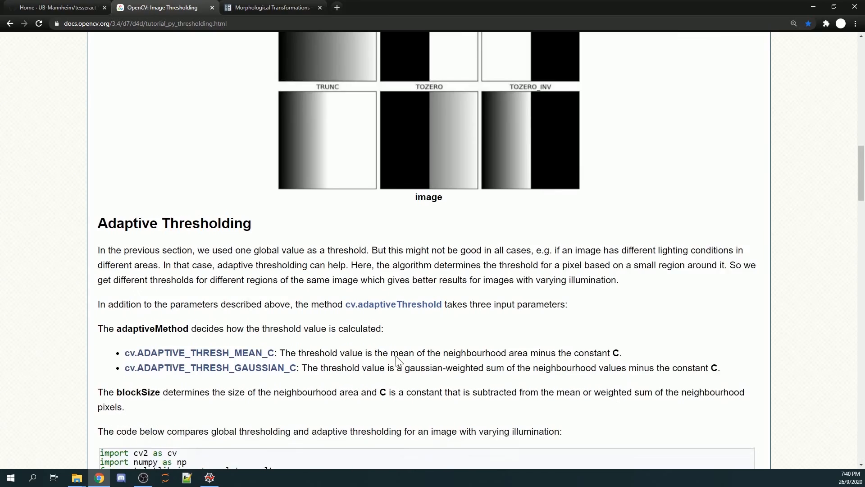
scroll(down, 3)
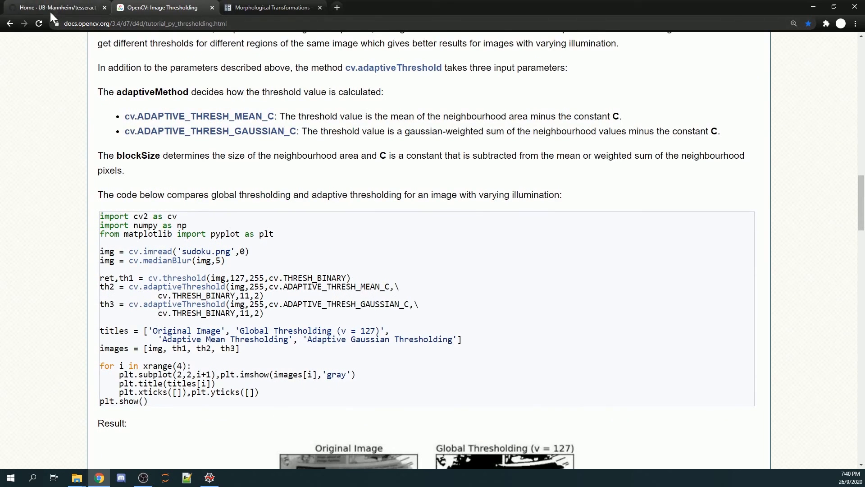
scroll(up, 3)
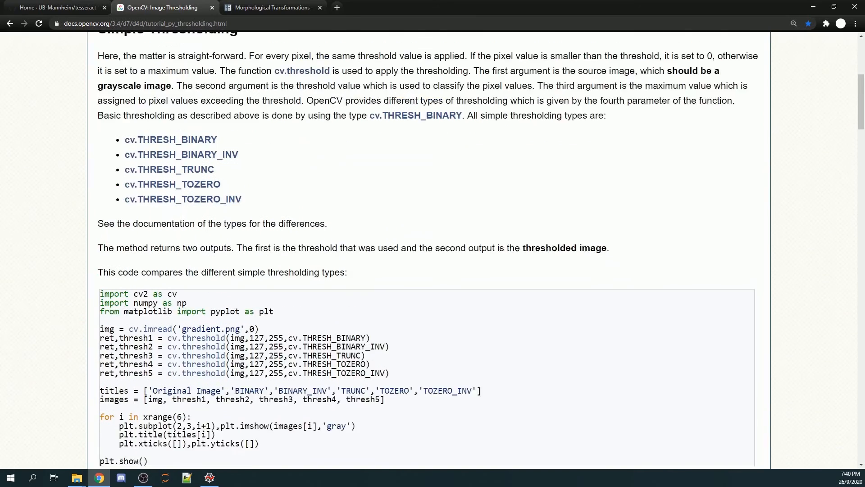
scroll(down, 3)
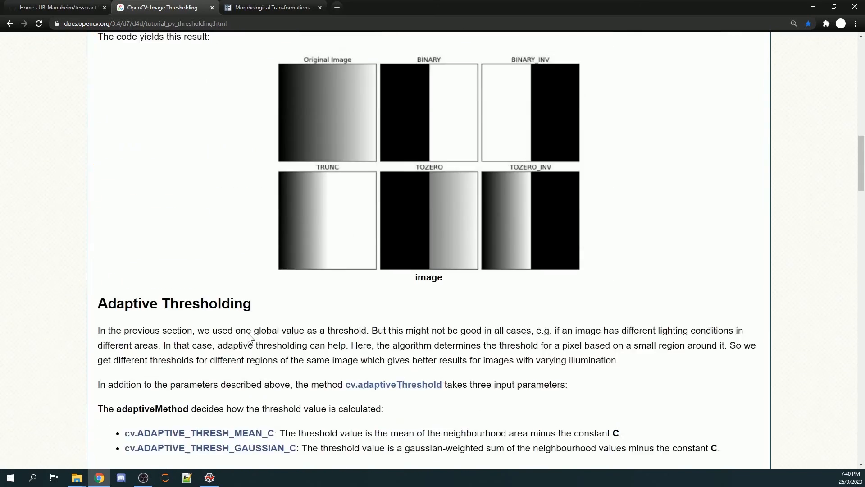
scroll(down, 3)
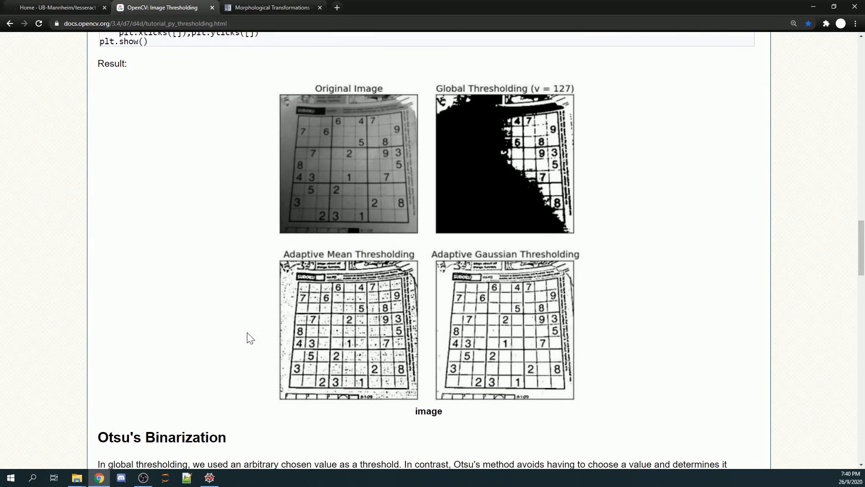
Scroll the OpenCV thresholding tutorial to the global vs. adaptive result images, then return to Spyder.
scroll(up, 3)
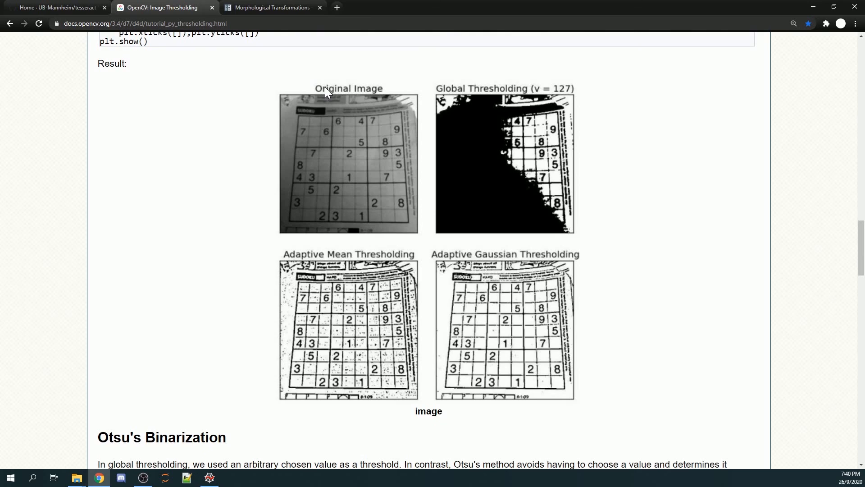
mouse_move(309, 129)
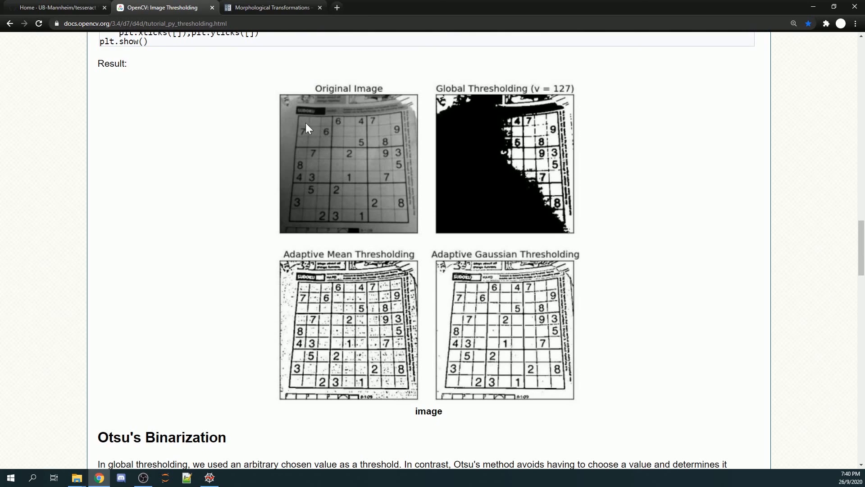
mouse_move(291, 150)
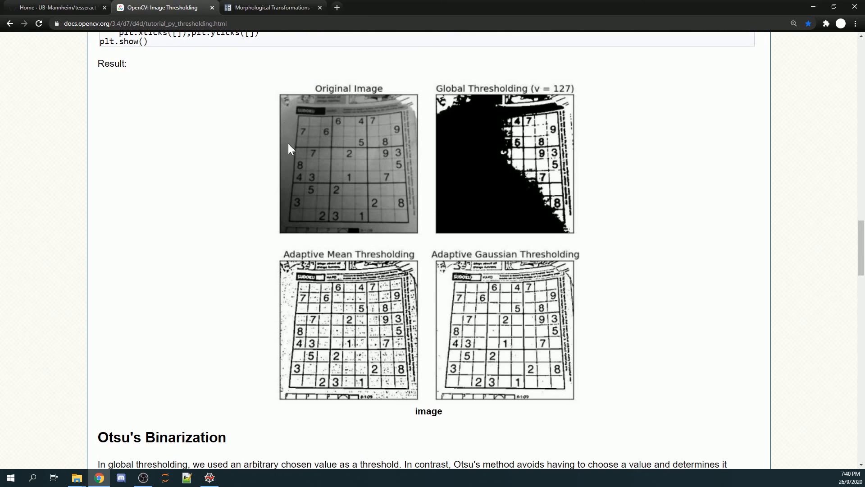
mouse_move(333, 237)
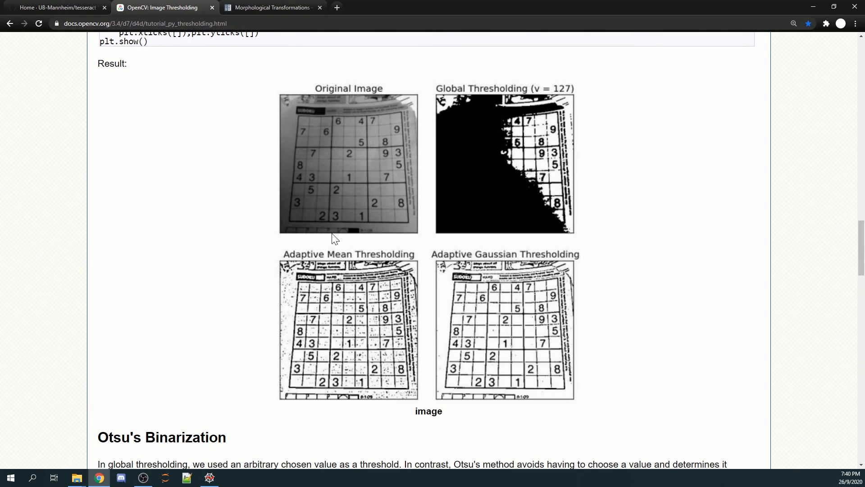
mouse_move(432, 93)
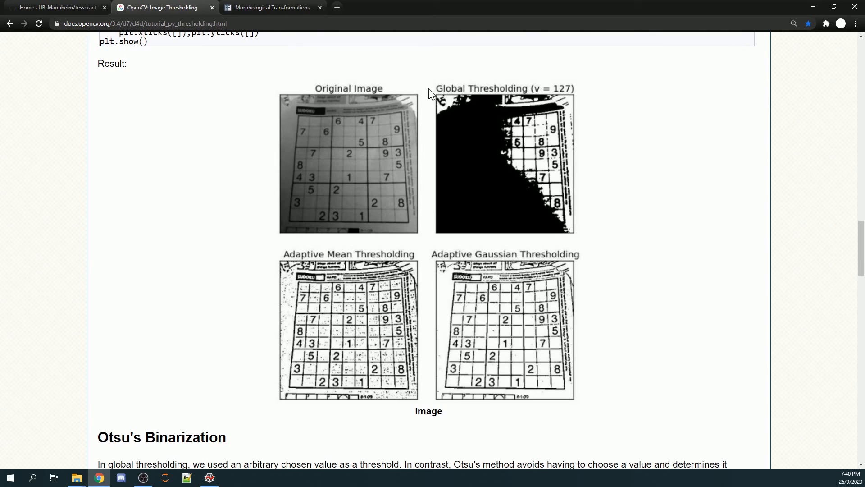
mouse_move(297, 73)
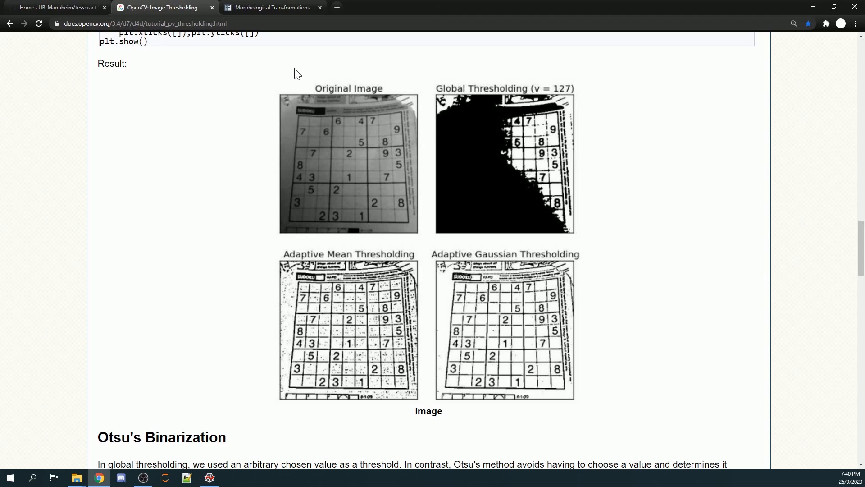
mouse_move(330, 102)
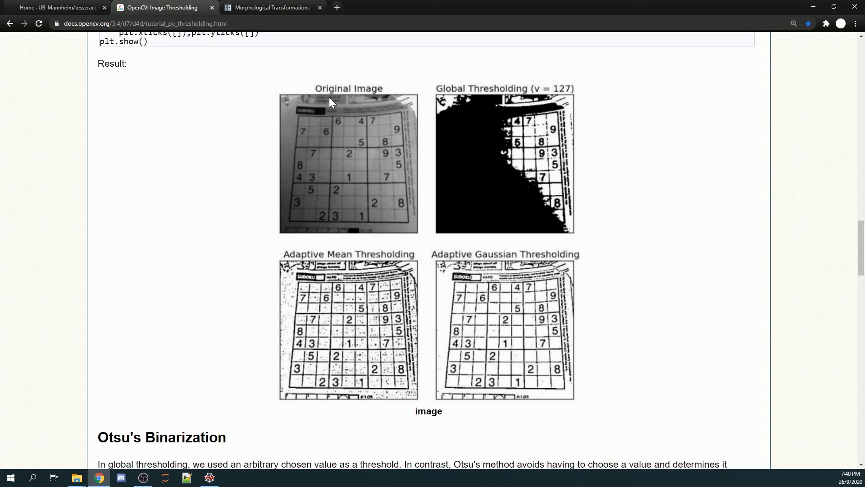
mouse_move(577, 98)
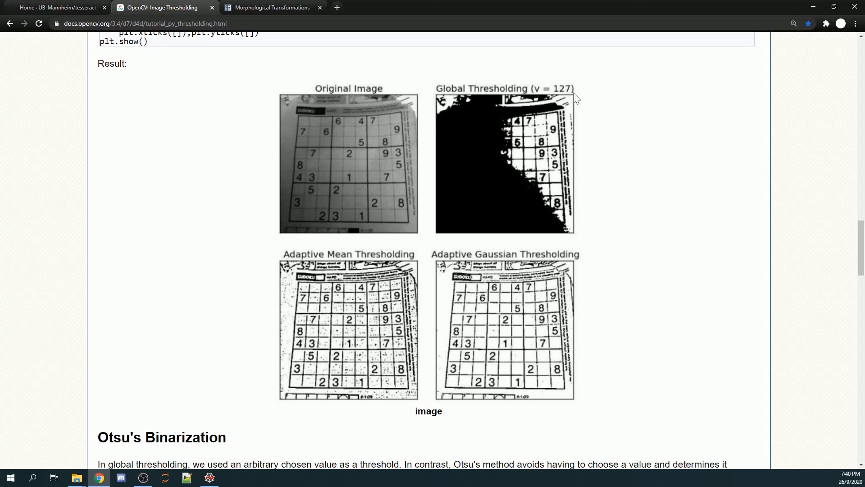
mouse_move(444, 102)
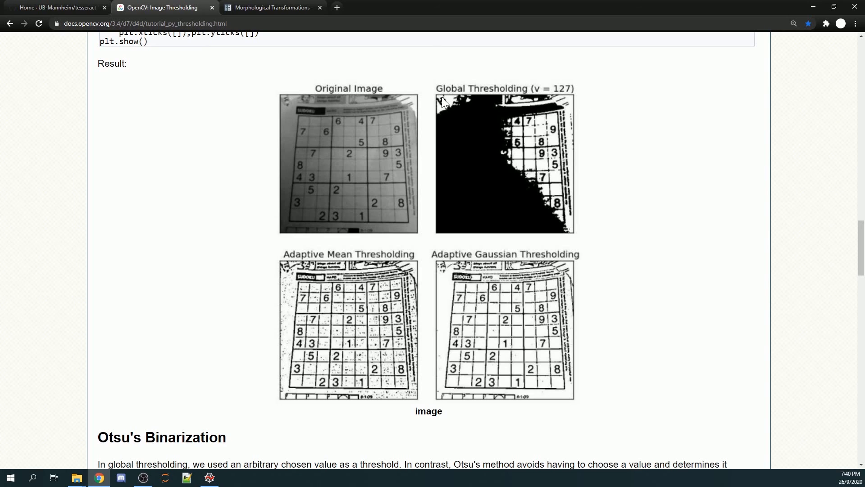
mouse_move(466, 110)
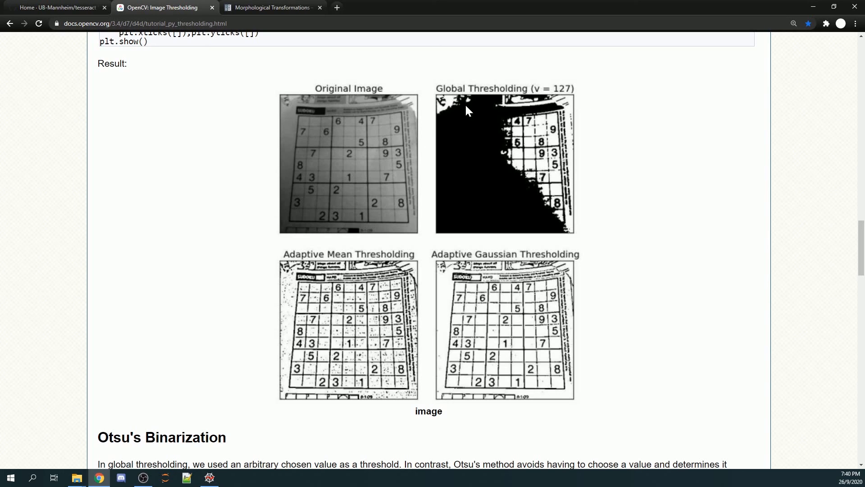
mouse_move(324, 336)
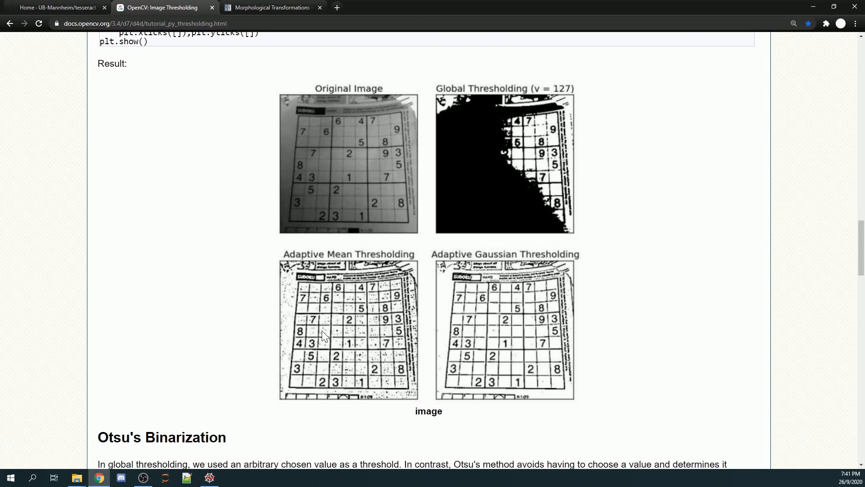
scroll(down, 3)
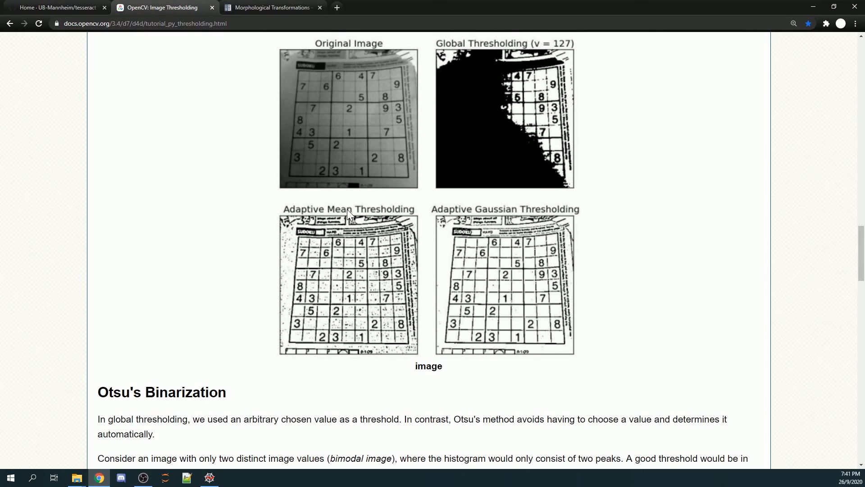
mouse_move(417, 218)
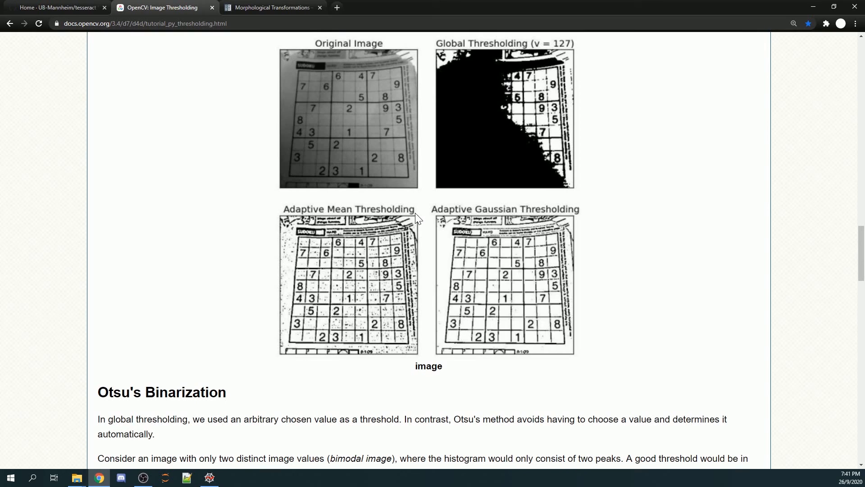
mouse_move(422, 265)
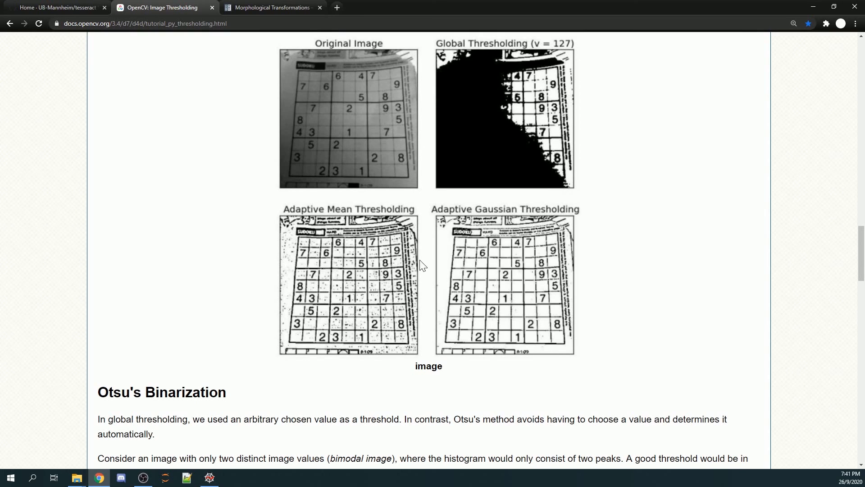
mouse_move(282, 278)
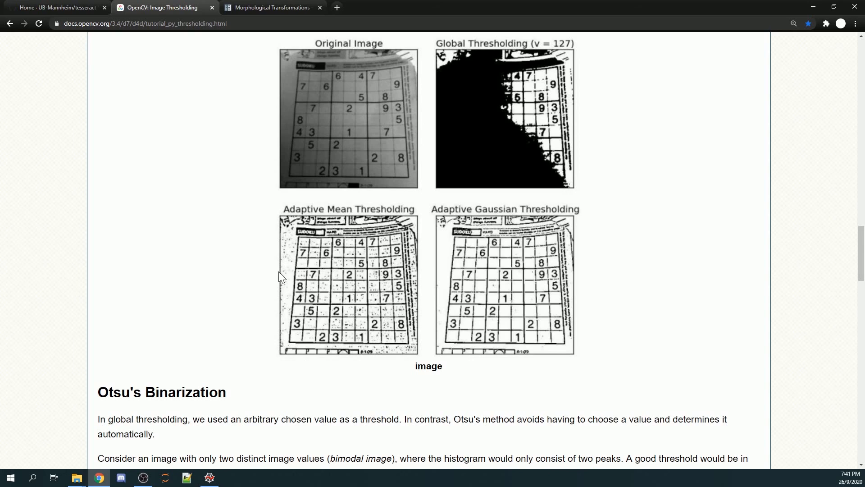
mouse_move(418, 201)
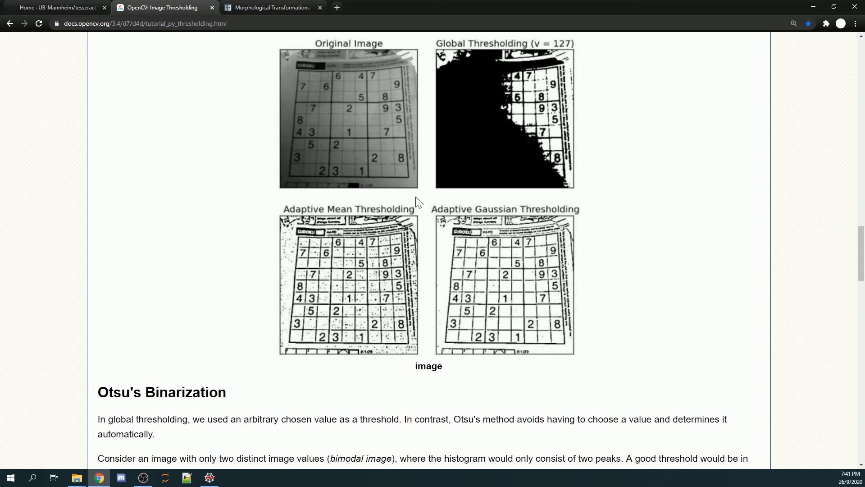
mouse_move(418, 205)
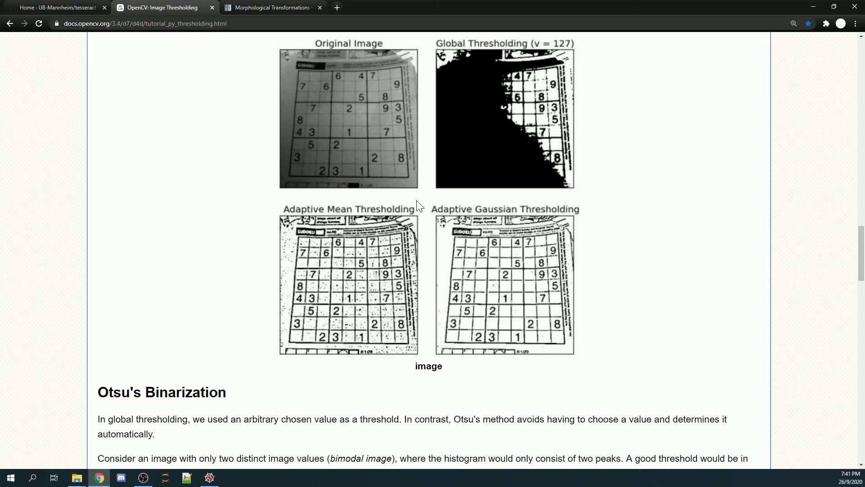
mouse_move(618, 233)
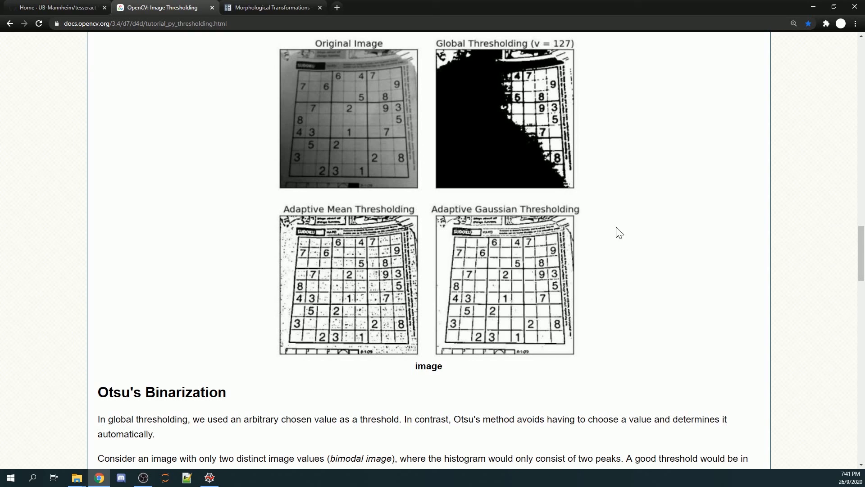
mouse_move(434, 203)
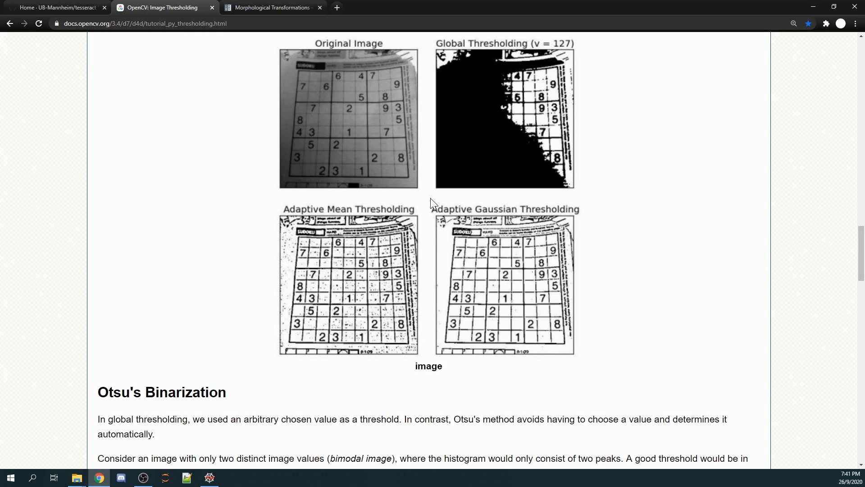
mouse_move(591, 217)
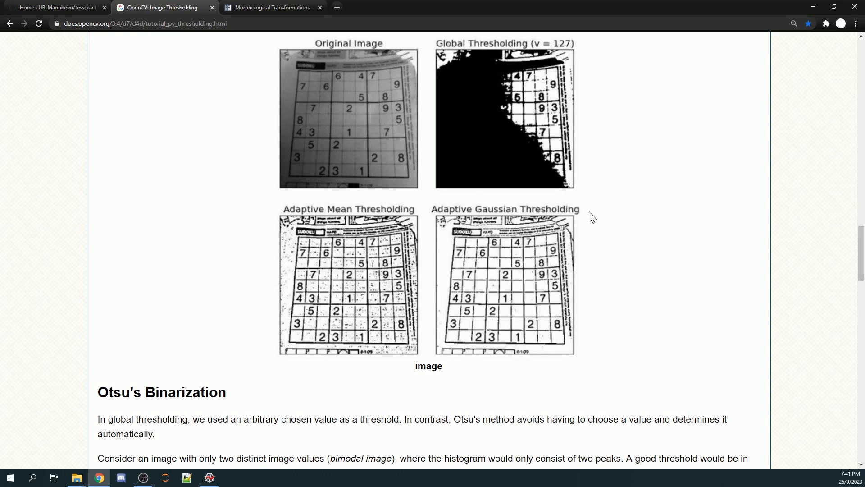
mouse_move(562, 376)
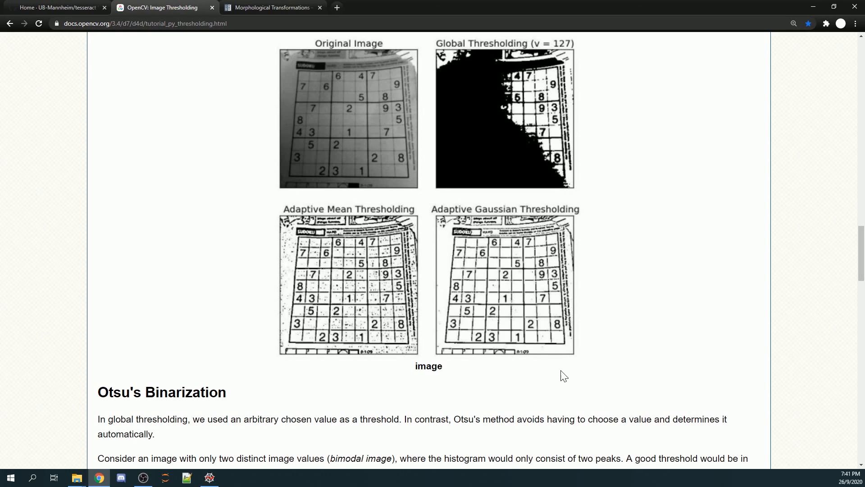
mouse_move(442, 299)
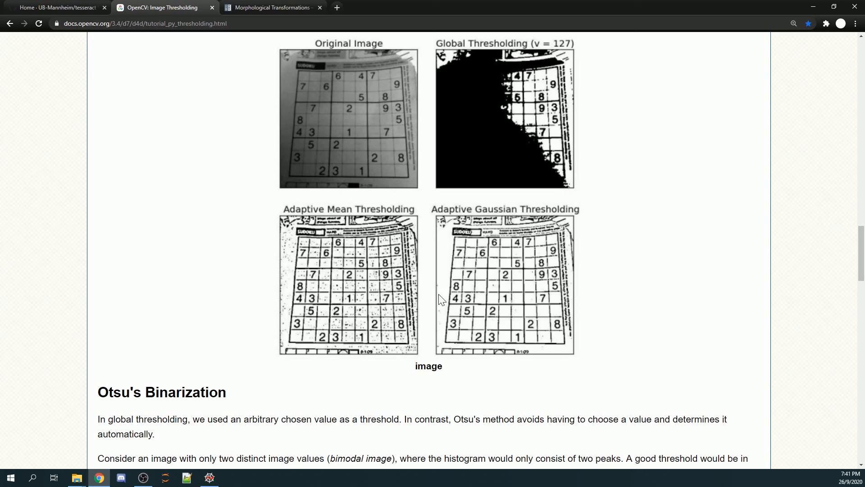
mouse_move(549, 200)
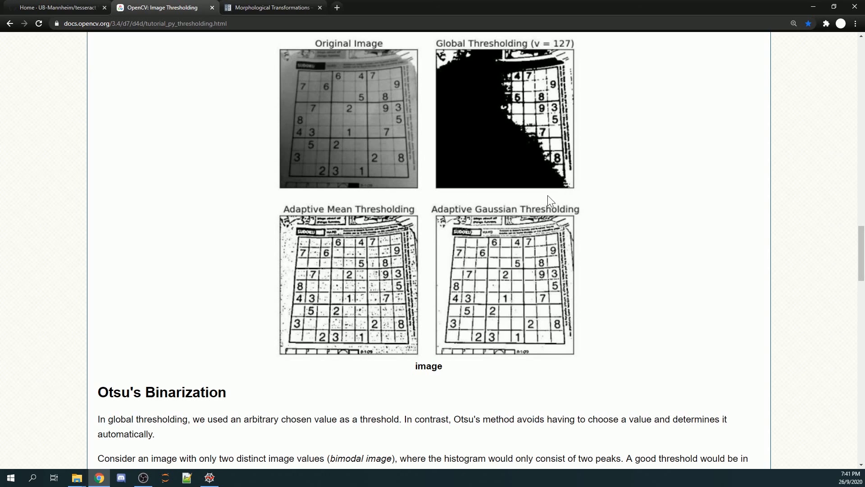
mouse_move(598, 210)
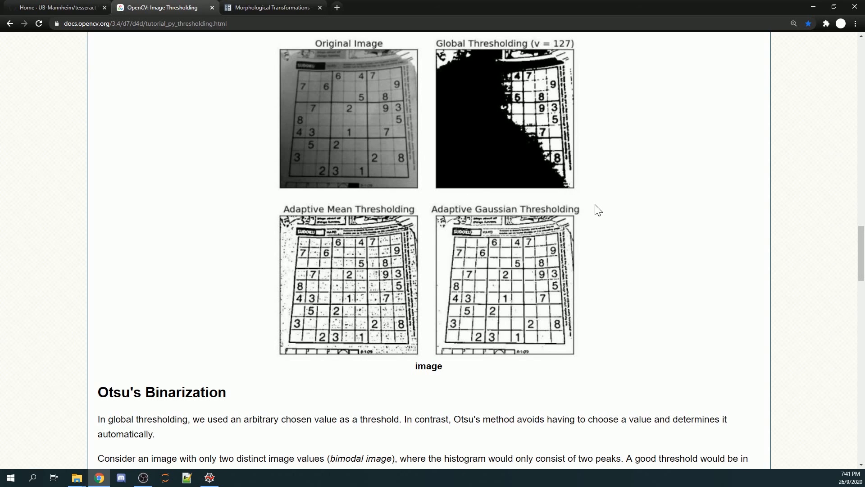
mouse_move(586, 223)
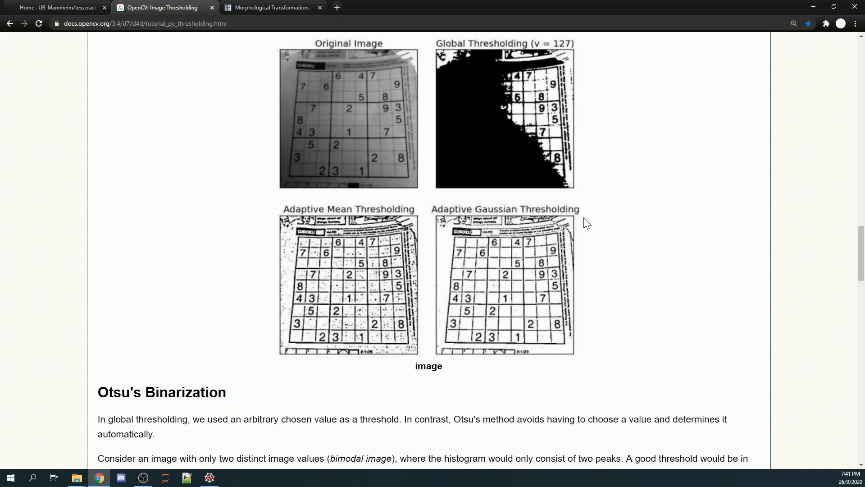
mouse_move(439, 215)
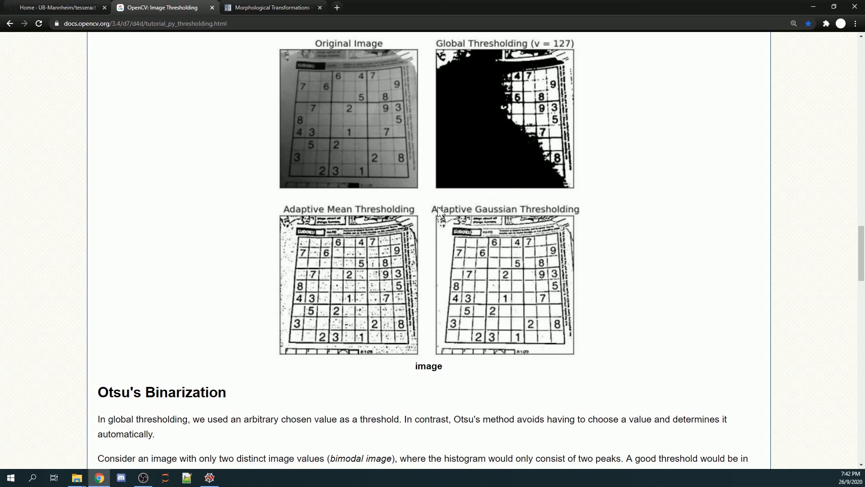
mouse_move(562, 376)
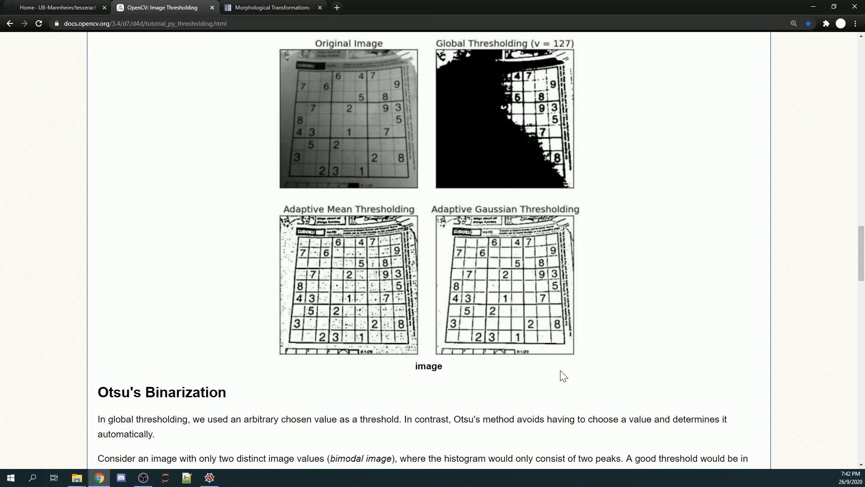
mouse_move(604, 288)
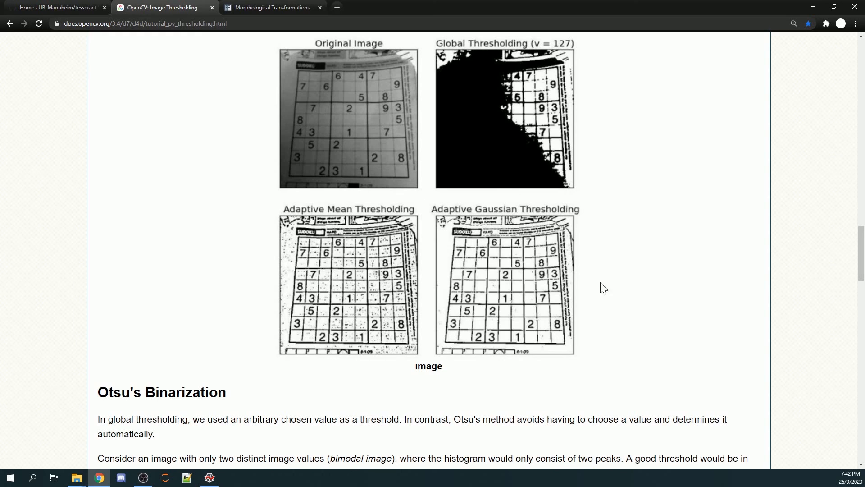
scroll(up, 3)
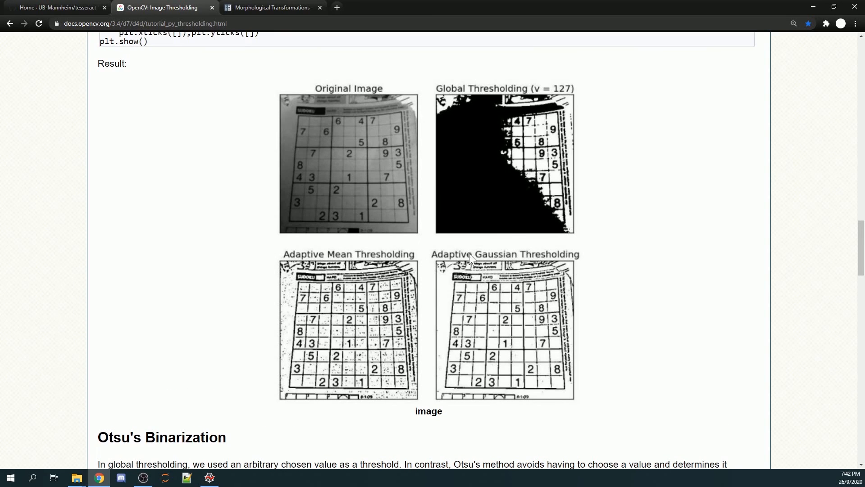
mouse_move(207, 21)
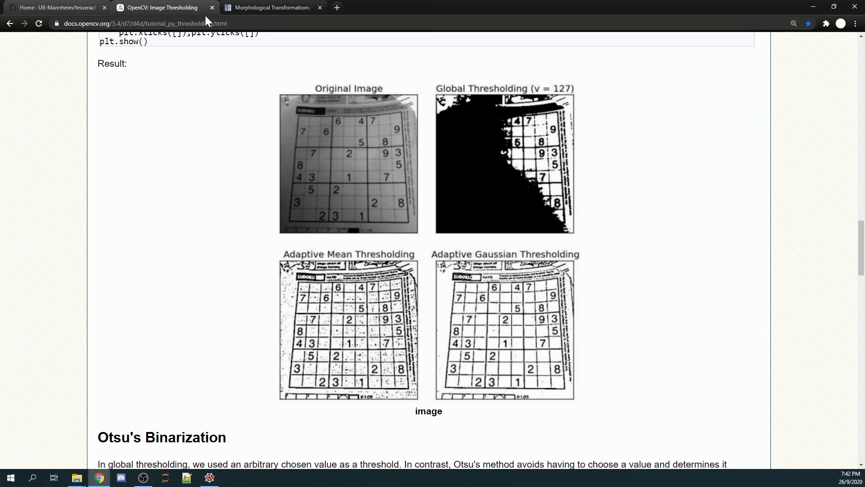
click(209, 478)
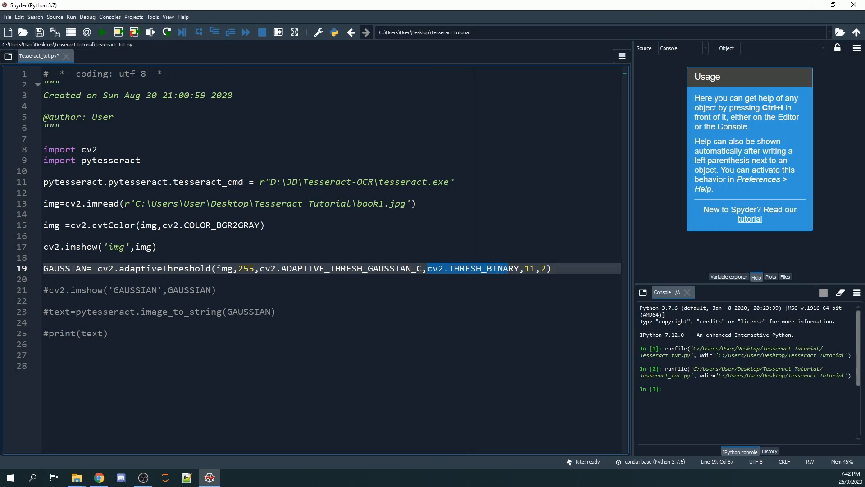
Enable the cv2.imshow('GAUSSIAN',GAUSSIAN) line and run the script to view the thresholded page.
click(45, 289)
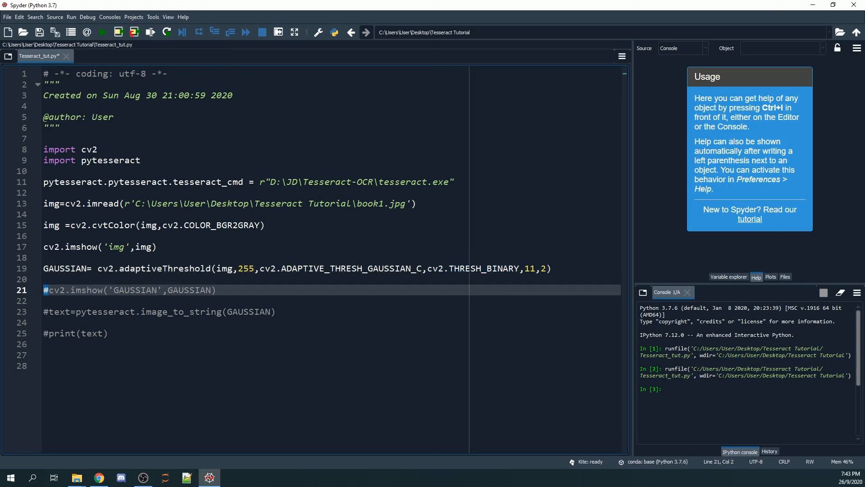
click(102, 32)
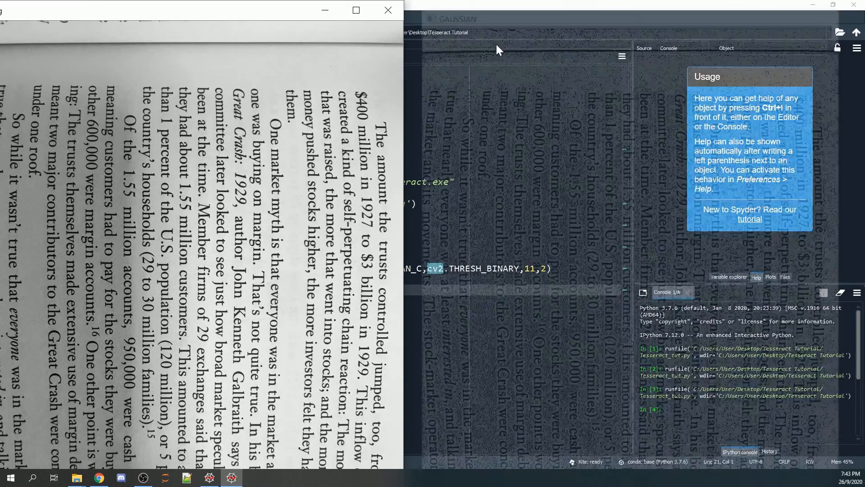
click(388, 10)
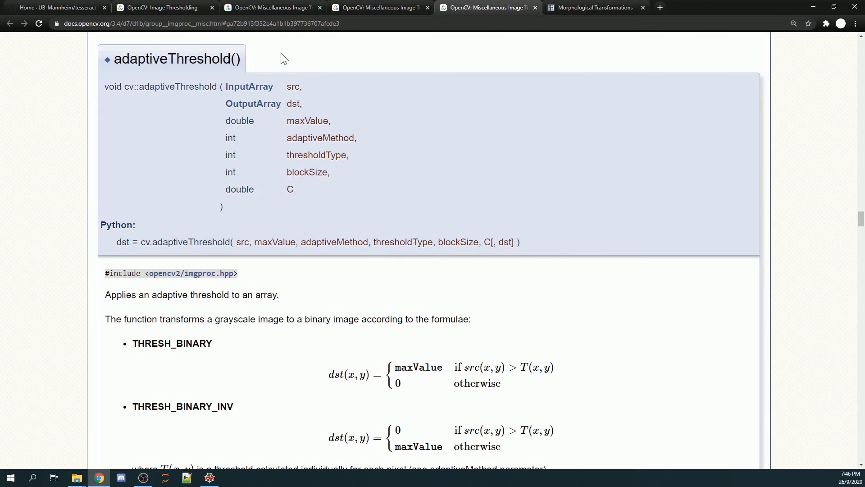
mouse_move(251, 68)
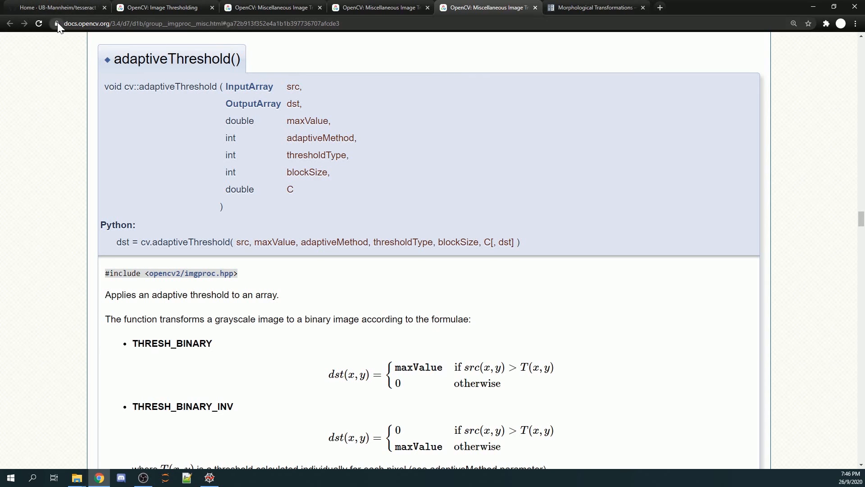
mouse_move(208, 214)
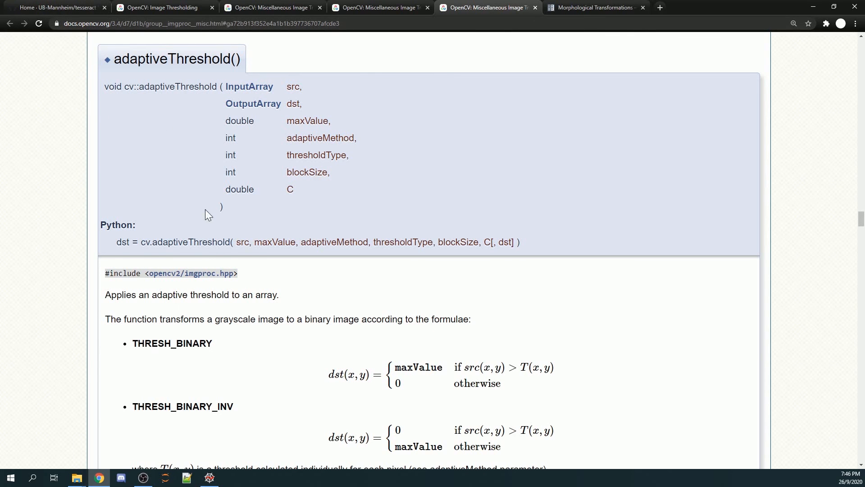
Return to the Image Thresholding tutorial and highlight the blockSize explanation.
click(161, 8)
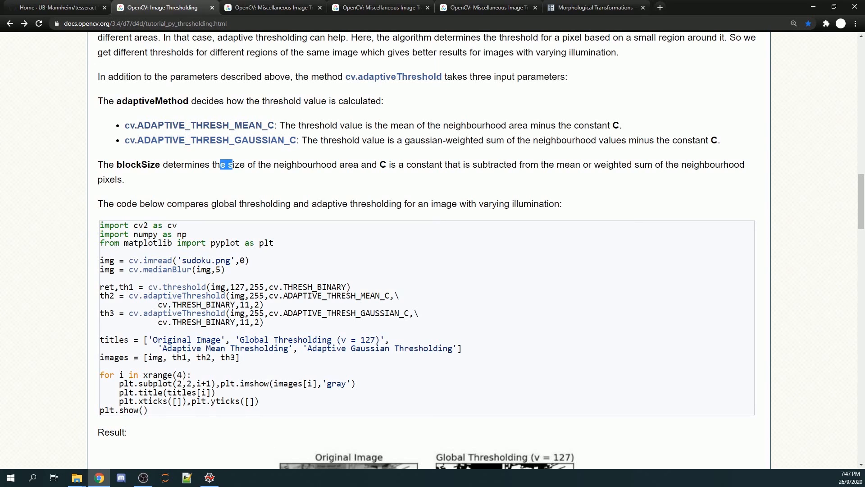
drag(221, 165, 358, 164)
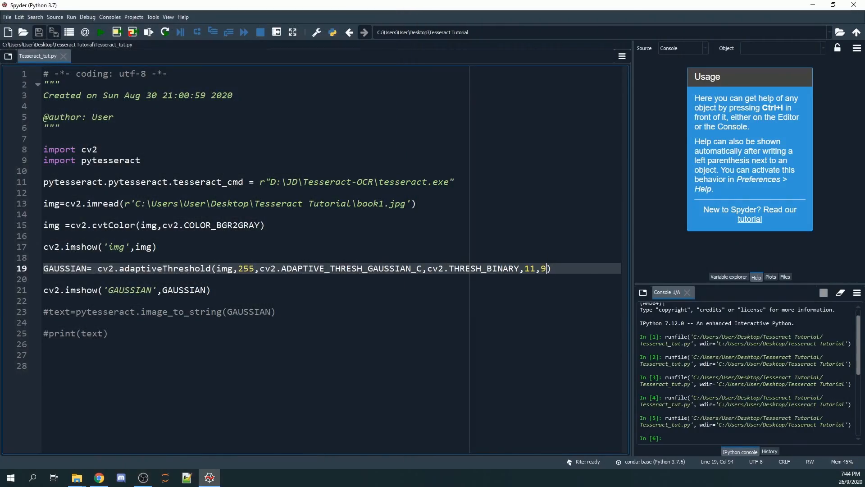
Run the script with adaptiveThreshold 11,9 then 18,9 then 15,12, closing the image windows after viewing.
click(101, 32)
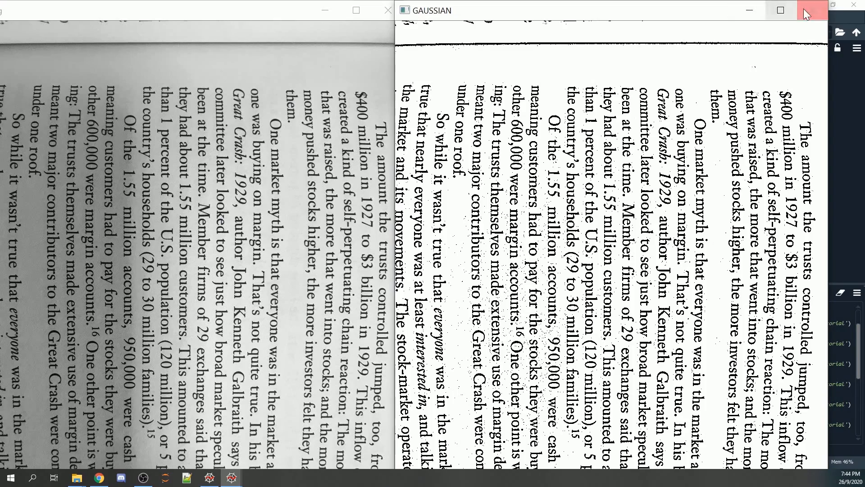
click(811, 9)
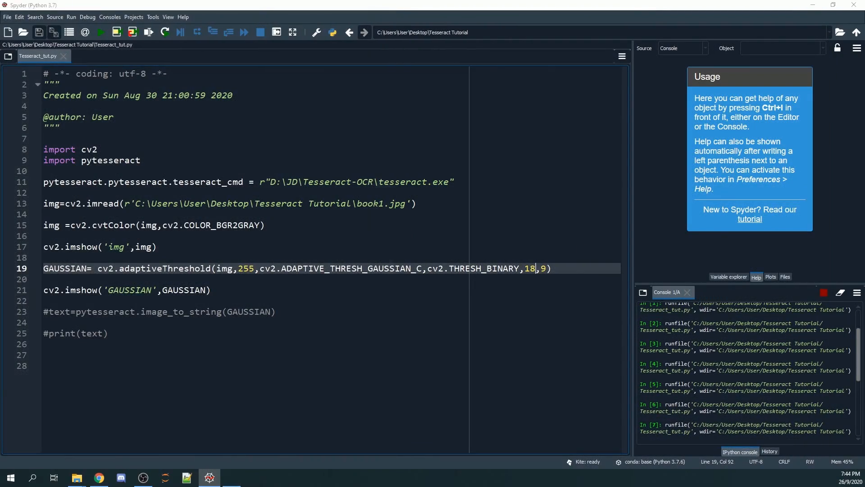
click(100, 32)
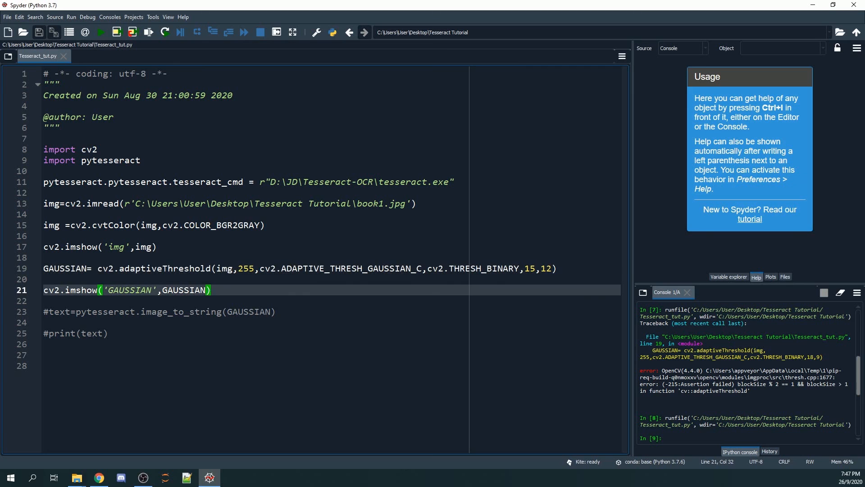
click(100, 31)
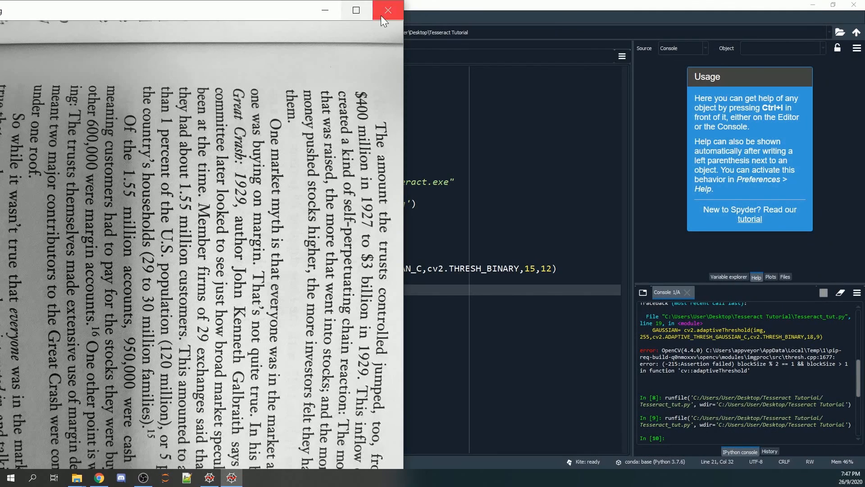
click(386, 10)
text(text=pytesseract.image_to_string(GAUSSIAN))
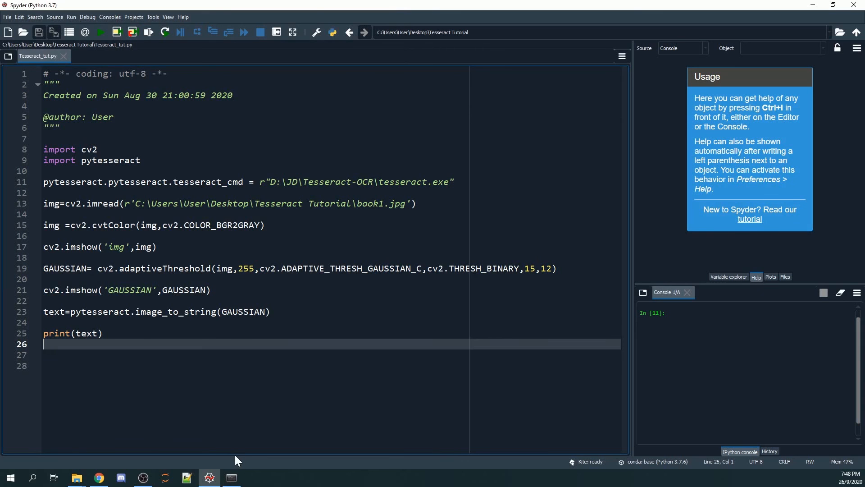
Run python Tesseract_tut.py in Anaconda Prompt to print the page's recognised text, then close the img window.
click(100, 32)
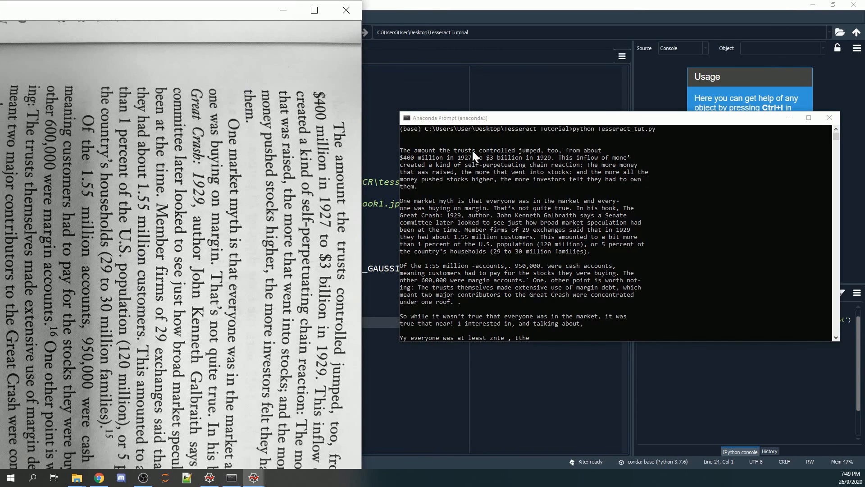
mouse_move(424, 169)
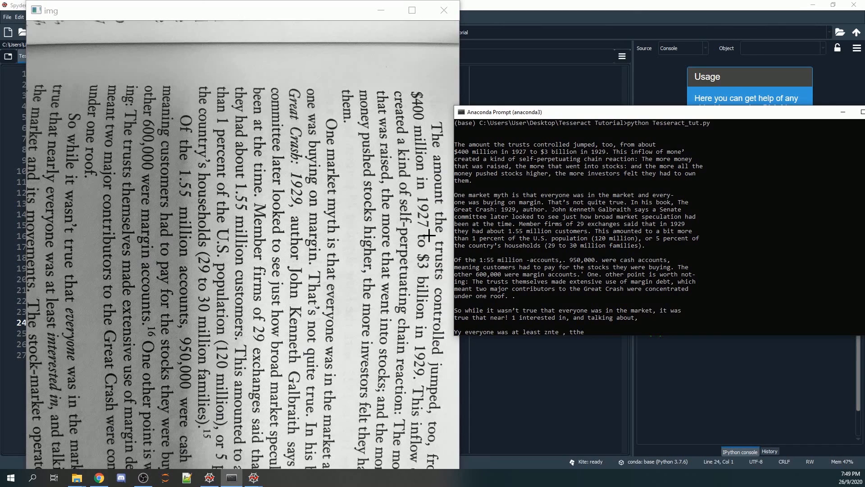
mouse_move(434, 360)
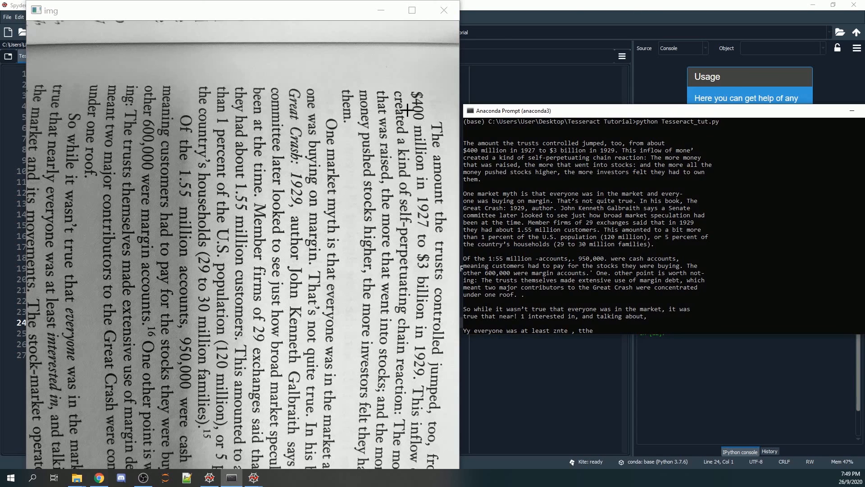
mouse_move(595, 167)
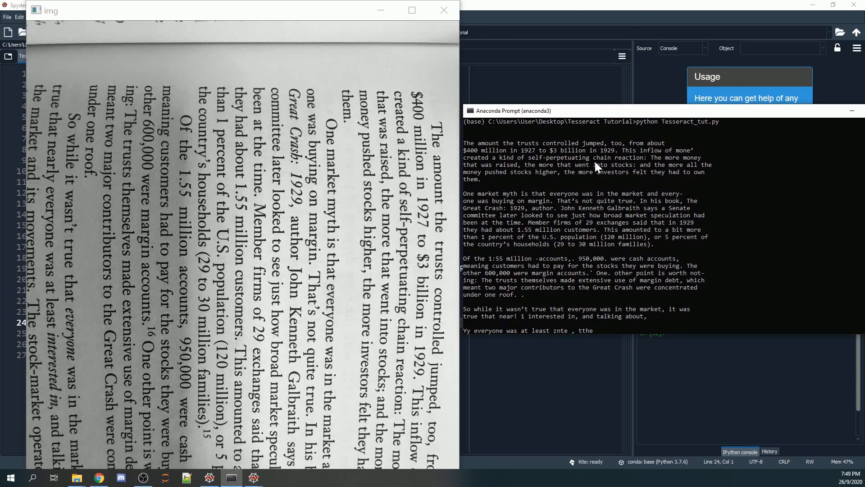
mouse_move(541, 188)
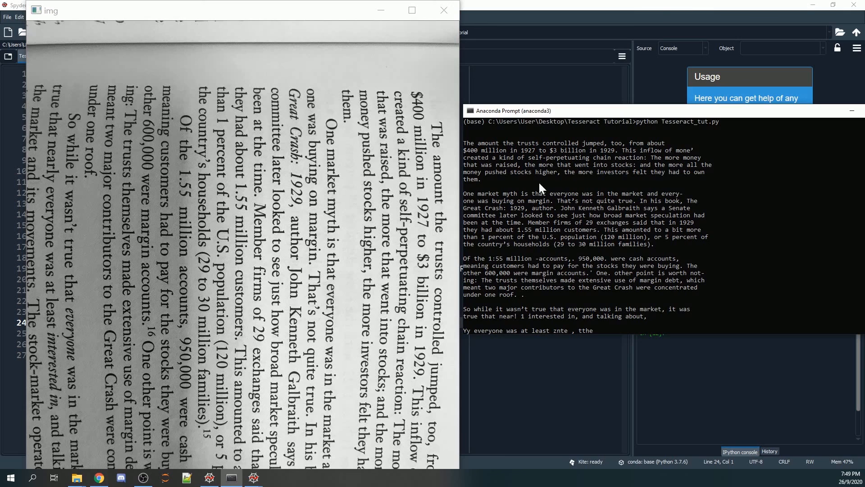
mouse_move(585, 137)
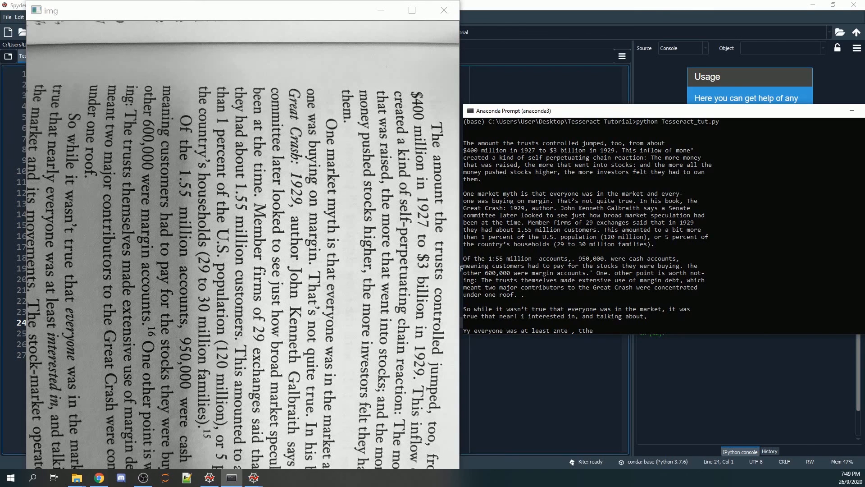
drag(243, 11, 242, 28)
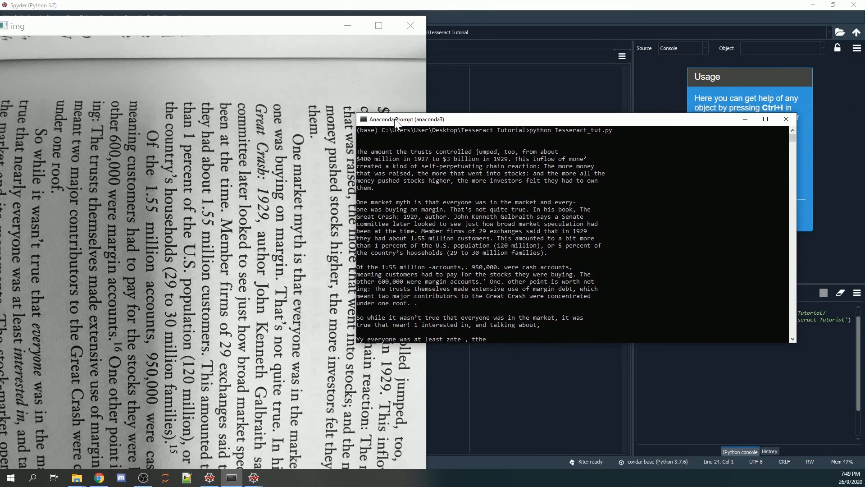
mouse_move(399, 46)
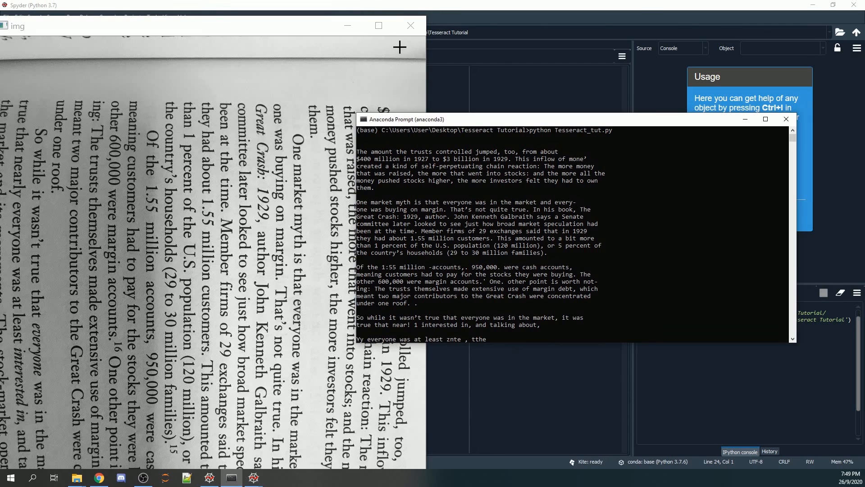
click(409, 25)
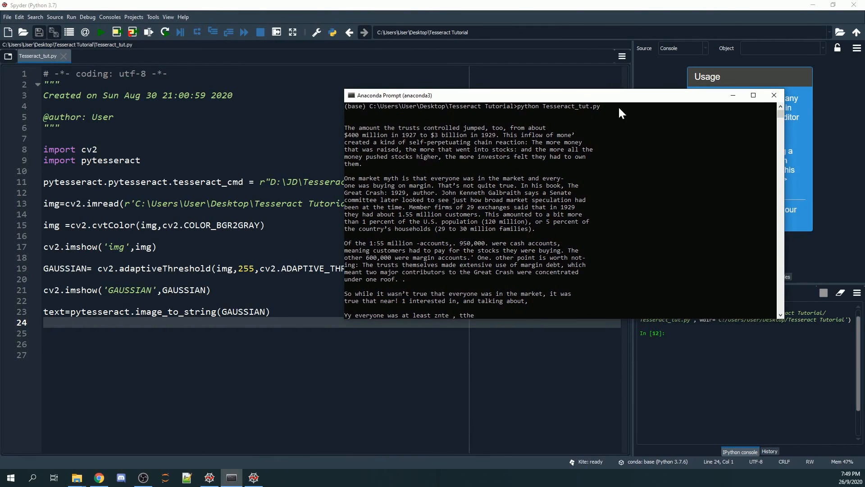